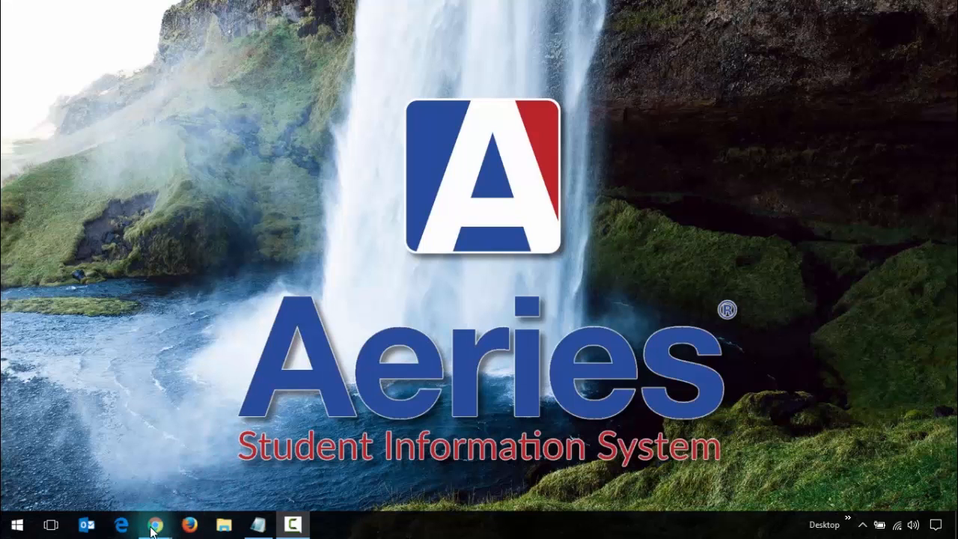
# Step: Bring up the Aeries teacher Home page showing the Class Summary table
pyautogui.click(153, 524)
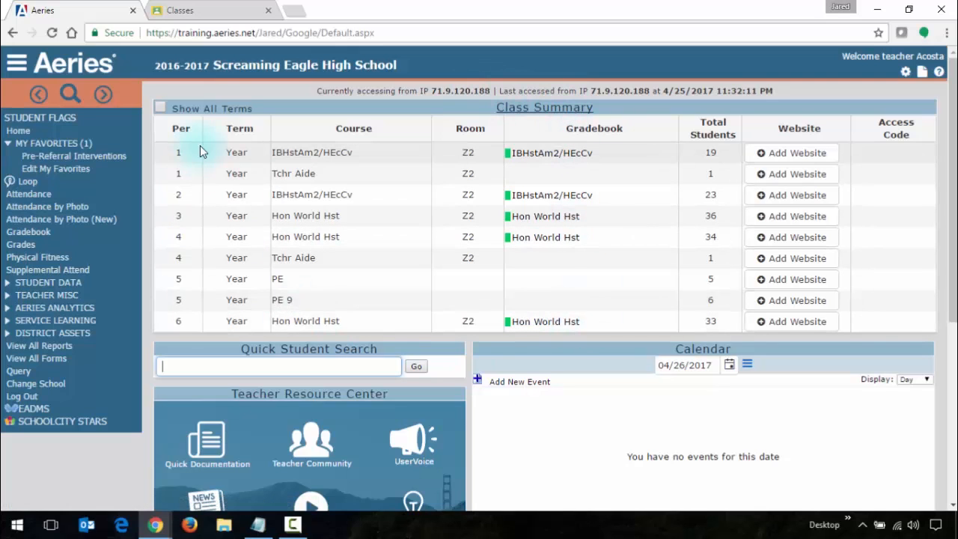
pyautogui.moveTo(189, 336)
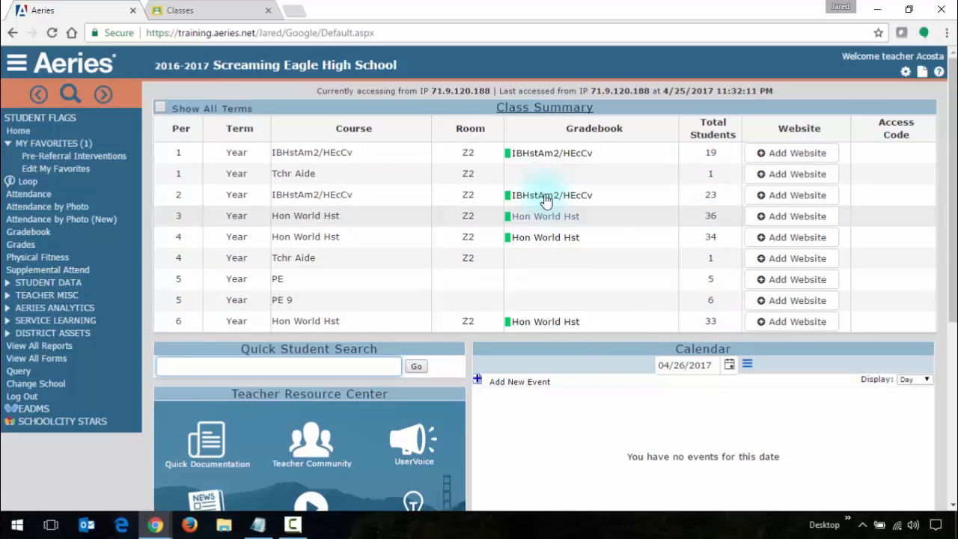
pyautogui.moveTo(571, 341)
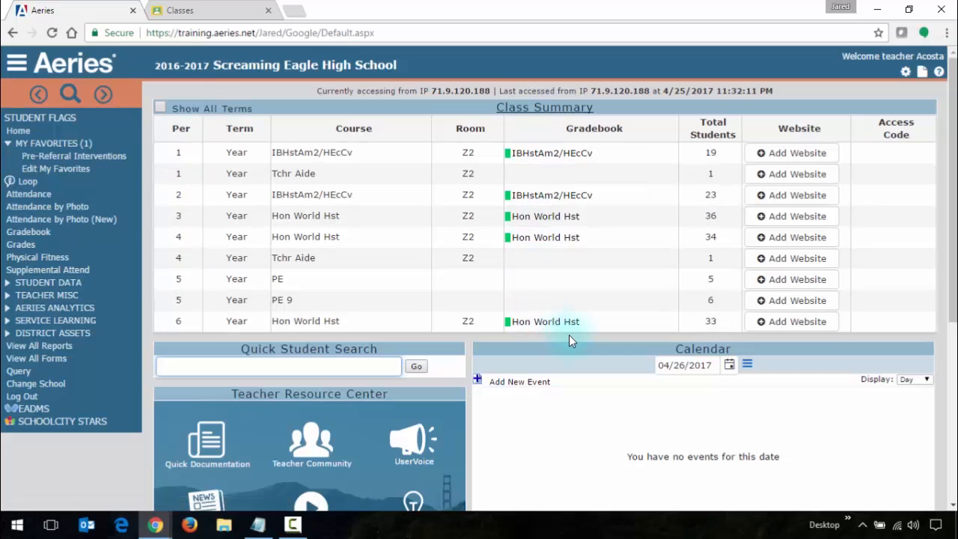
pyautogui.moveTo(800, 153)
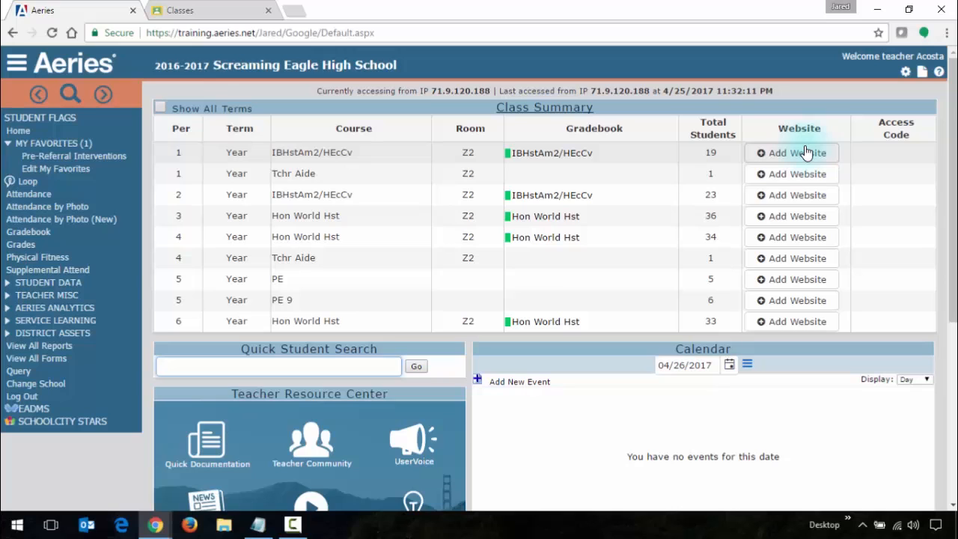
pyautogui.click(278, 365)
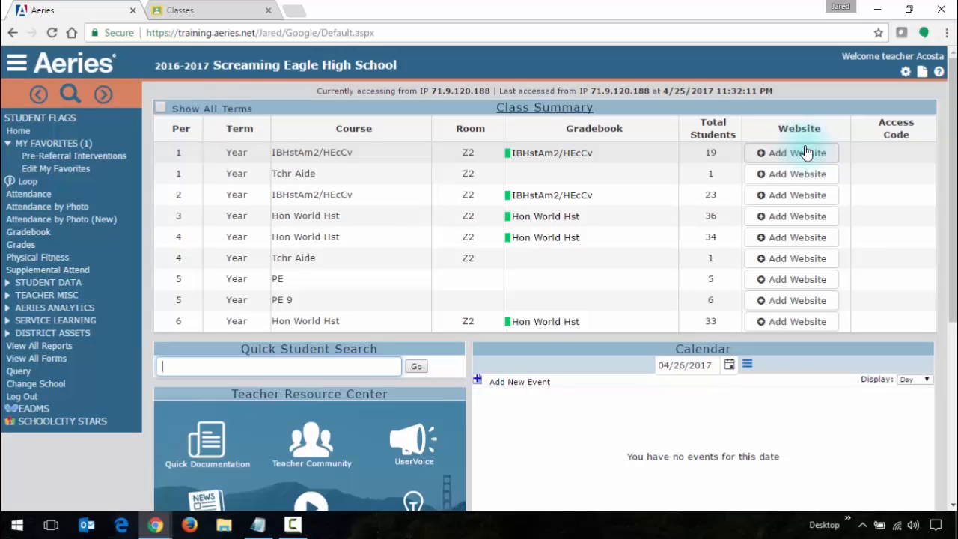
pyautogui.moveTo(796, 332)
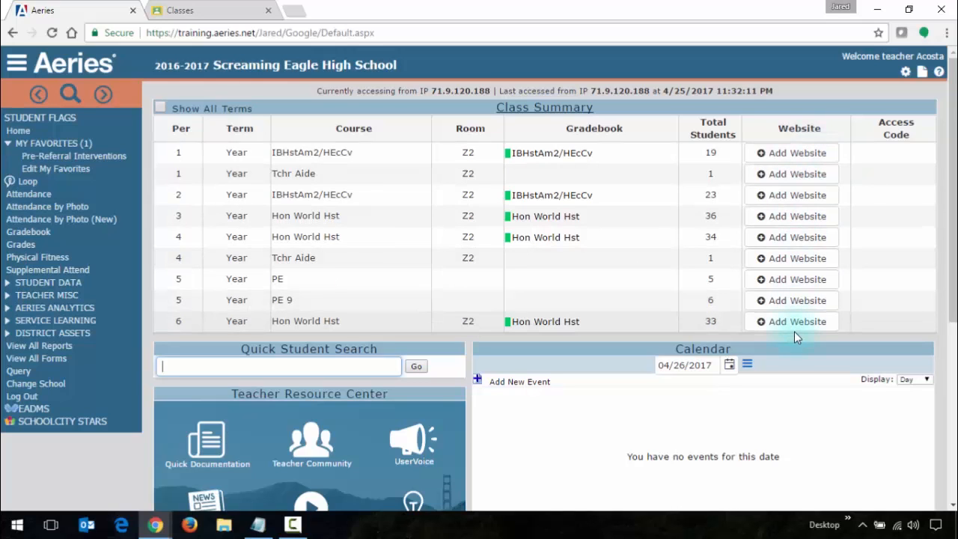
pyautogui.moveTo(800, 153)
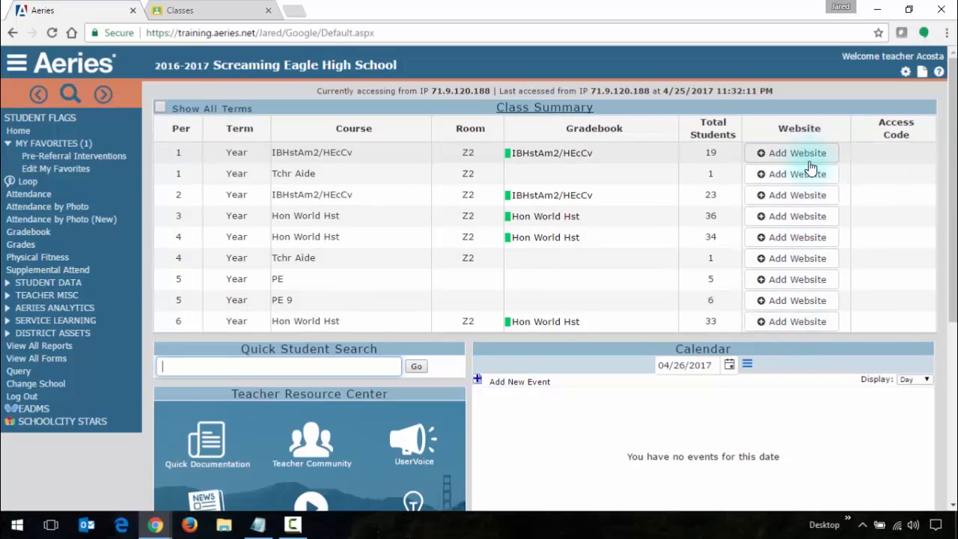
pyautogui.moveTo(799, 195)
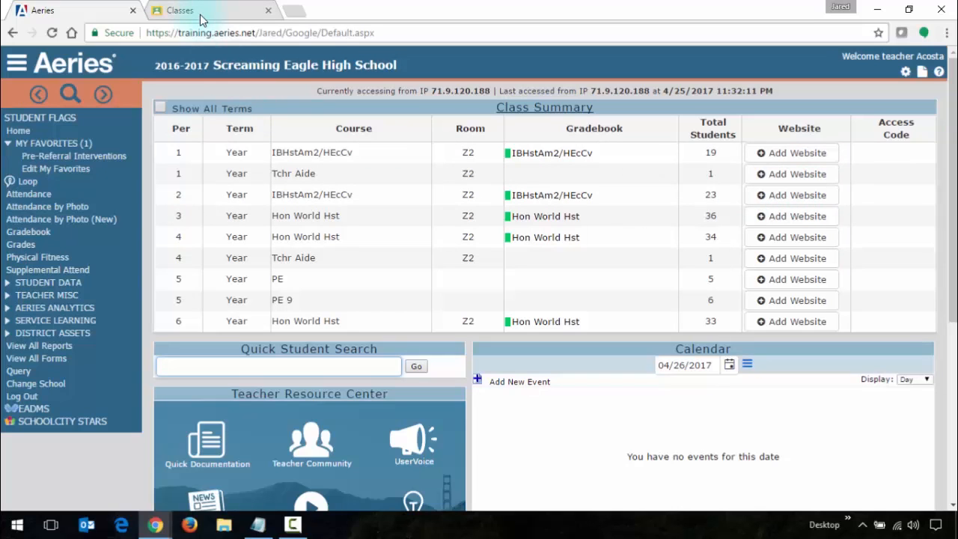
pyautogui.click(179, 9)
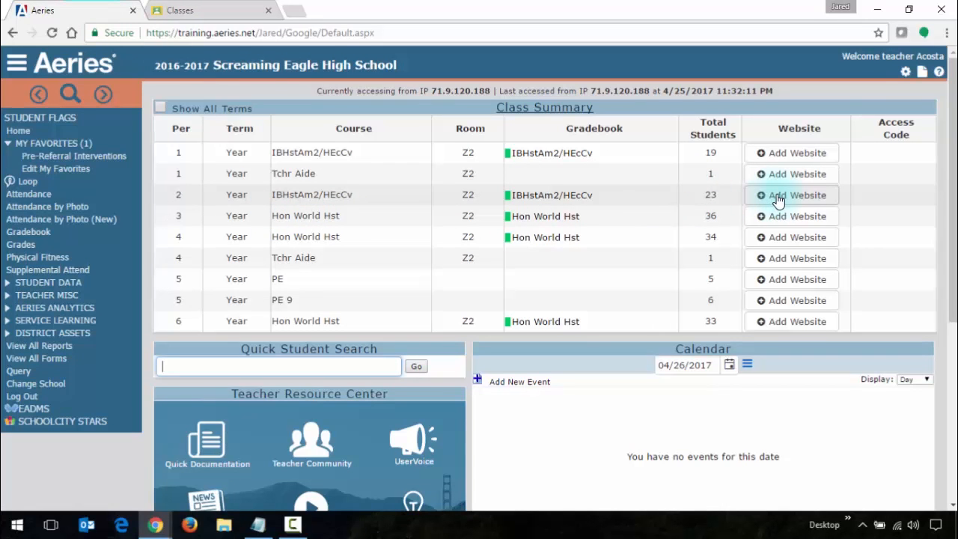
pyautogui.click(790, 194)
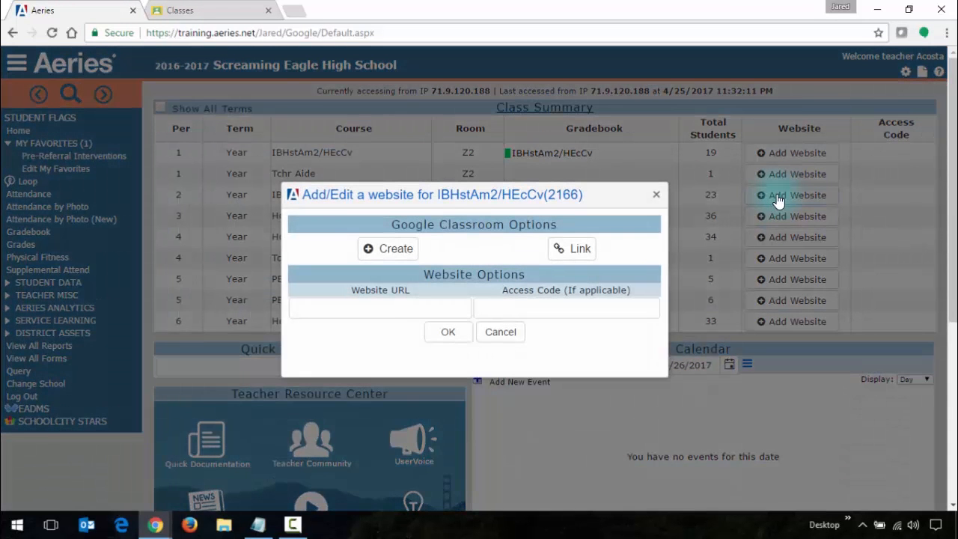
pyautogui.moveTo(572, 248)
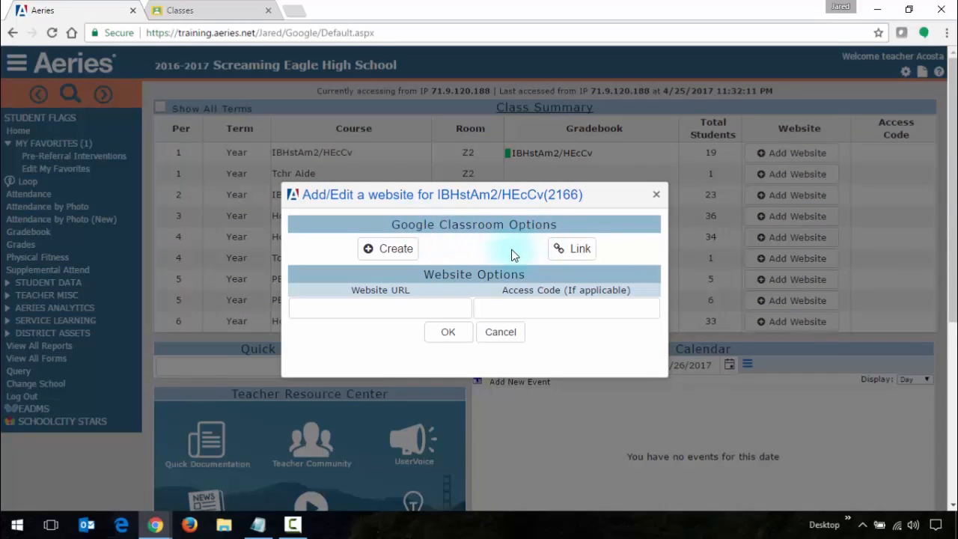
pyautogui.moveTo(506, 258)
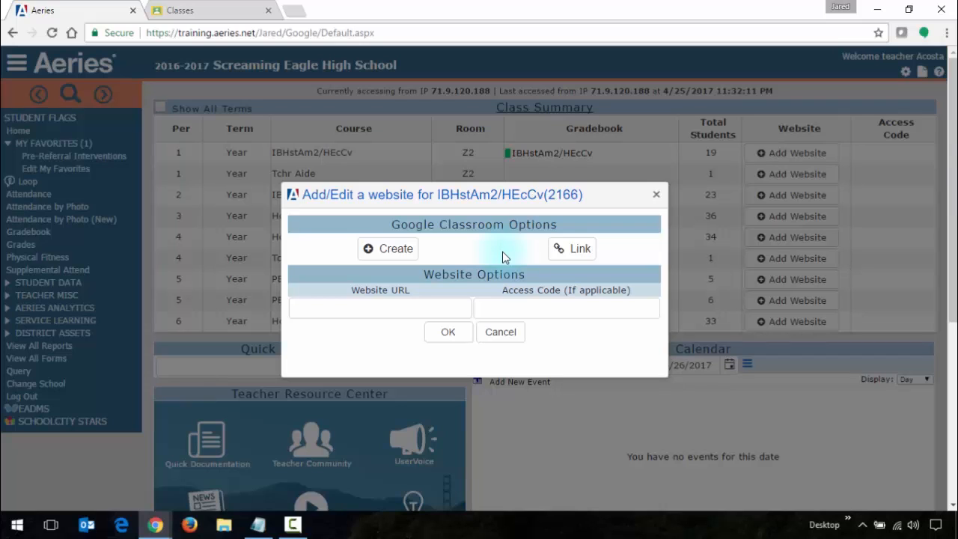
pyautogui.moveTo(572, 249)
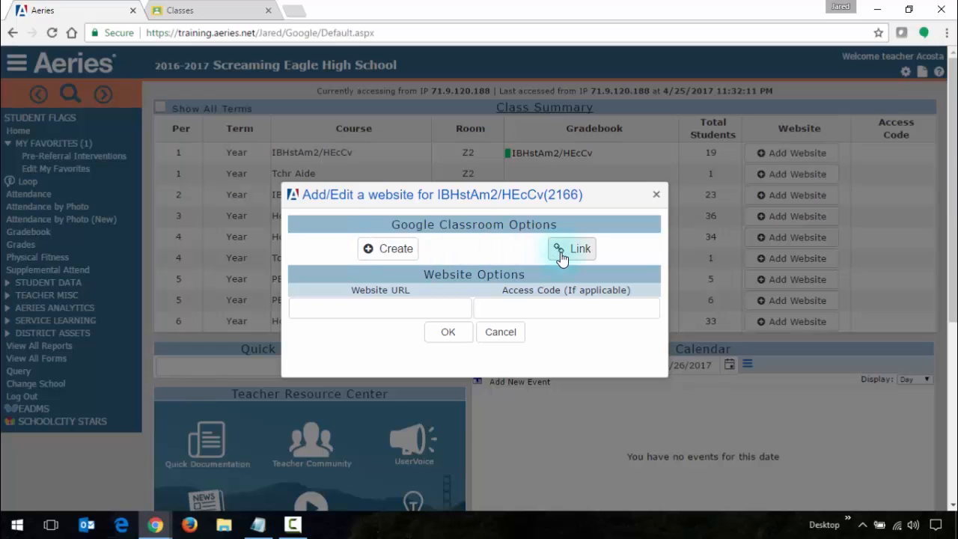
pyautogui.moveTo(464, 258)
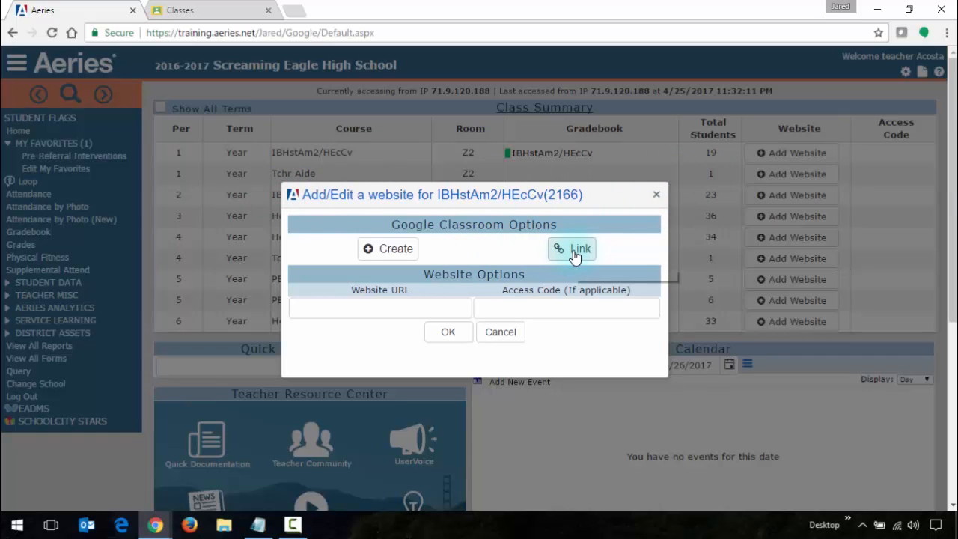
pyautogui.click(572, 249)
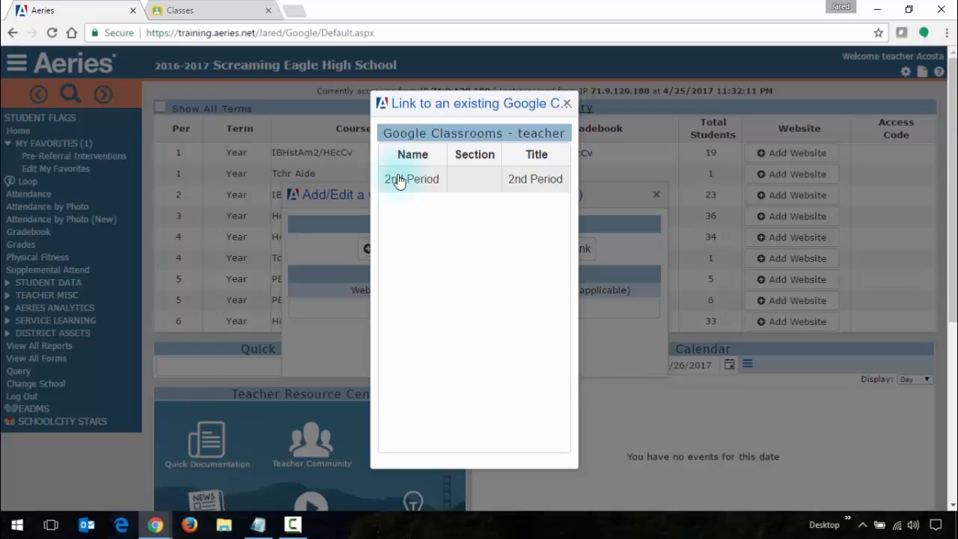
pyautogui.moveTo(497, 195)
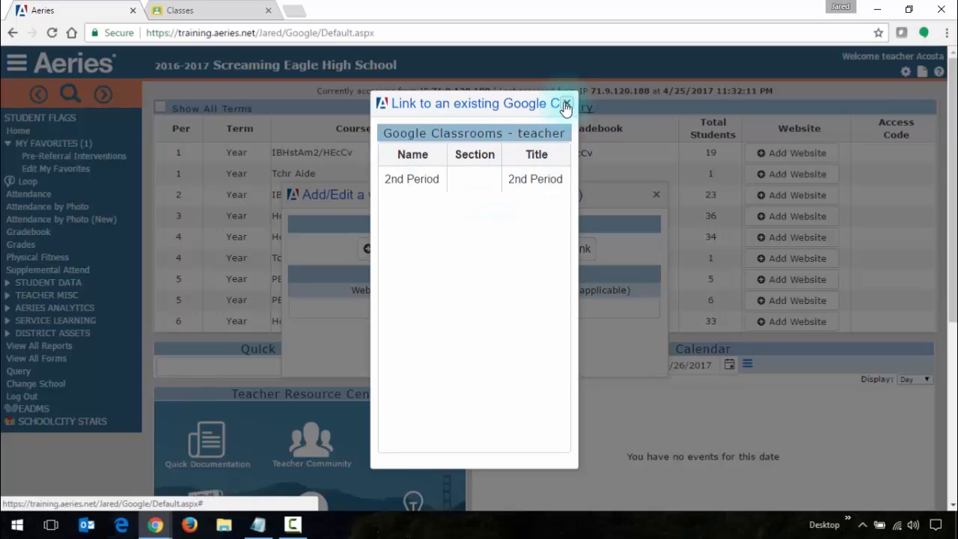
pyautogui.click(566, 103)
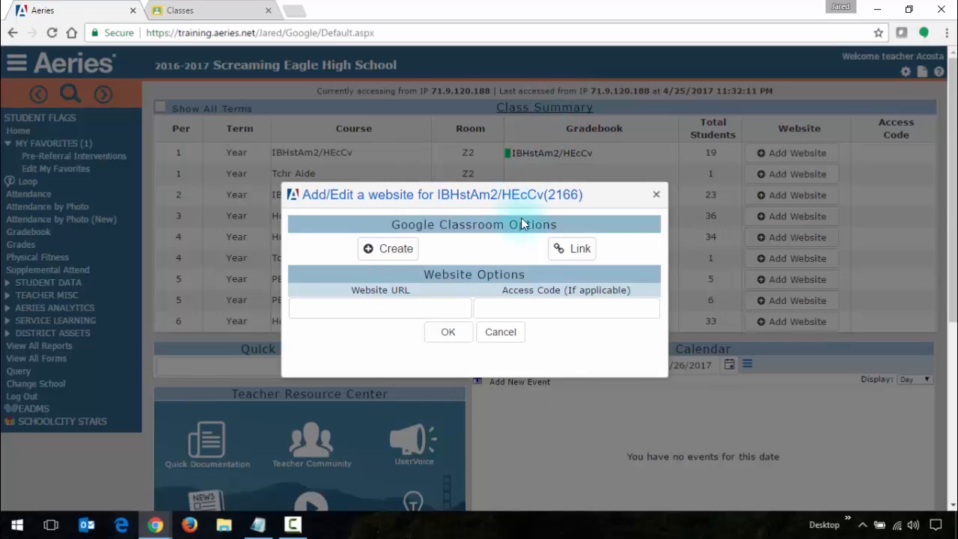
pyautogui.click(500, 332)
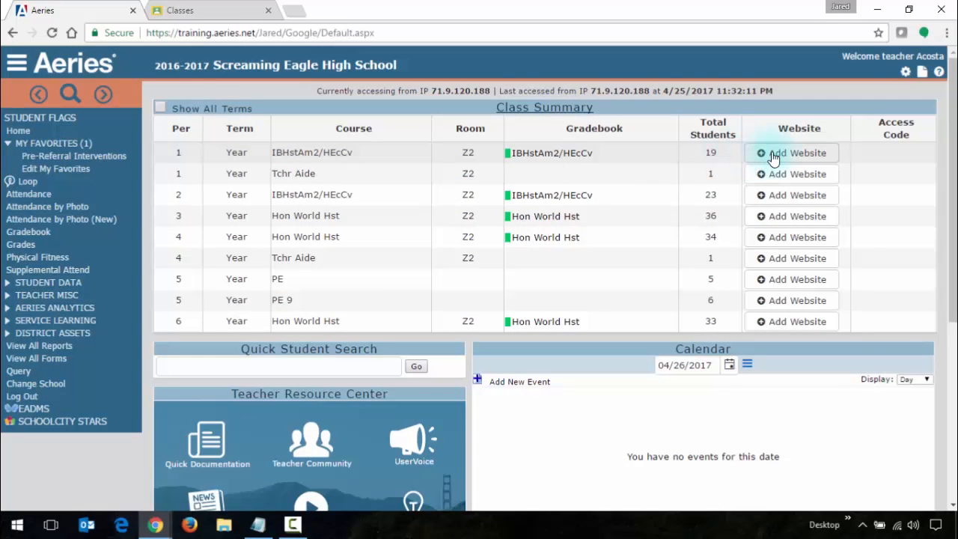
# Step: Create a Google Classroom for period 1 via Add Website and acknowledge the success alert
pyautogui.click(791, 152)
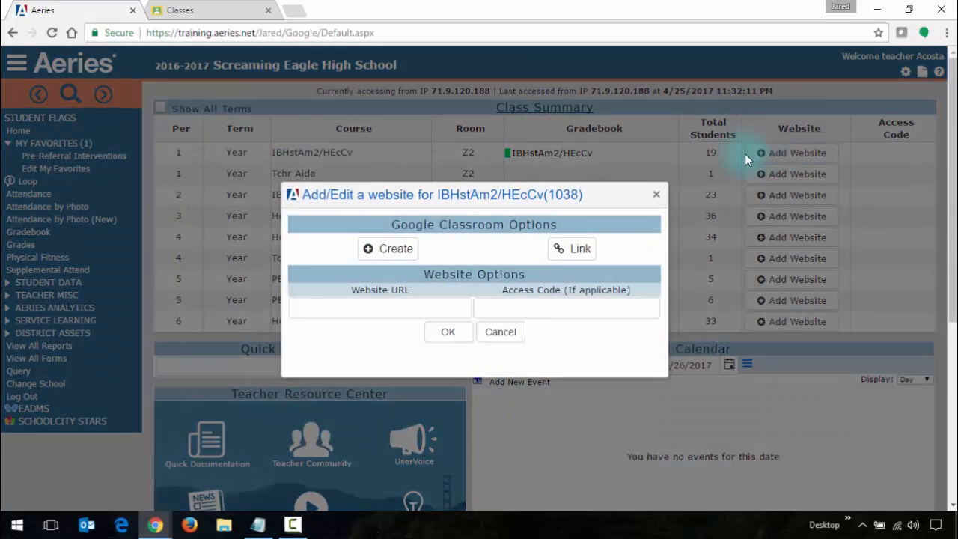
pyautogui.click(388, 249)
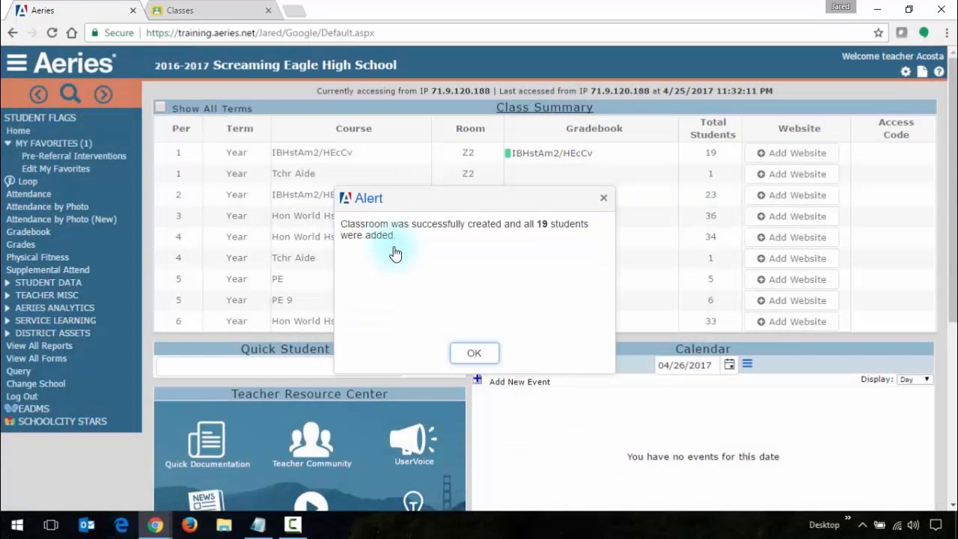
pyautogui.click(791, 153)
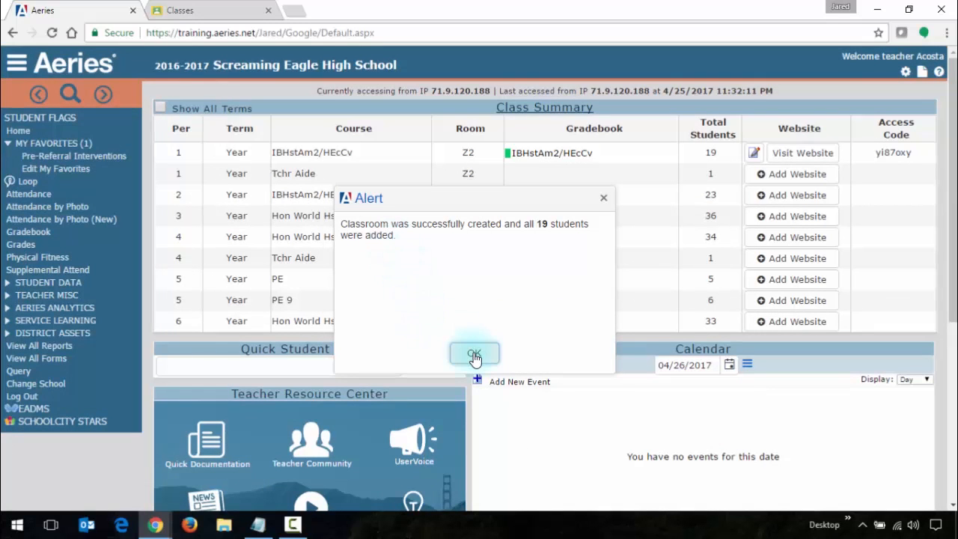
pyautogui.click(473, 353)
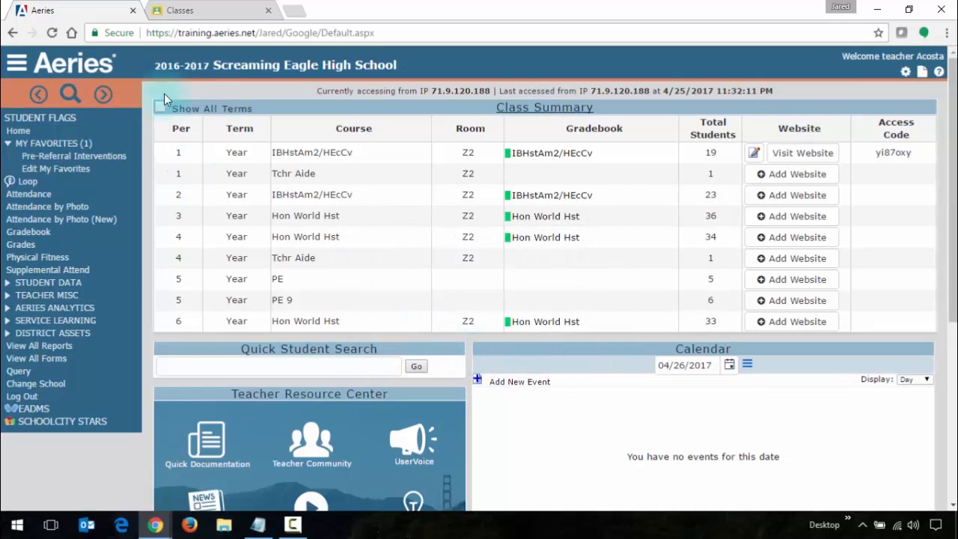
pyautogui.moveTo(210, 18)
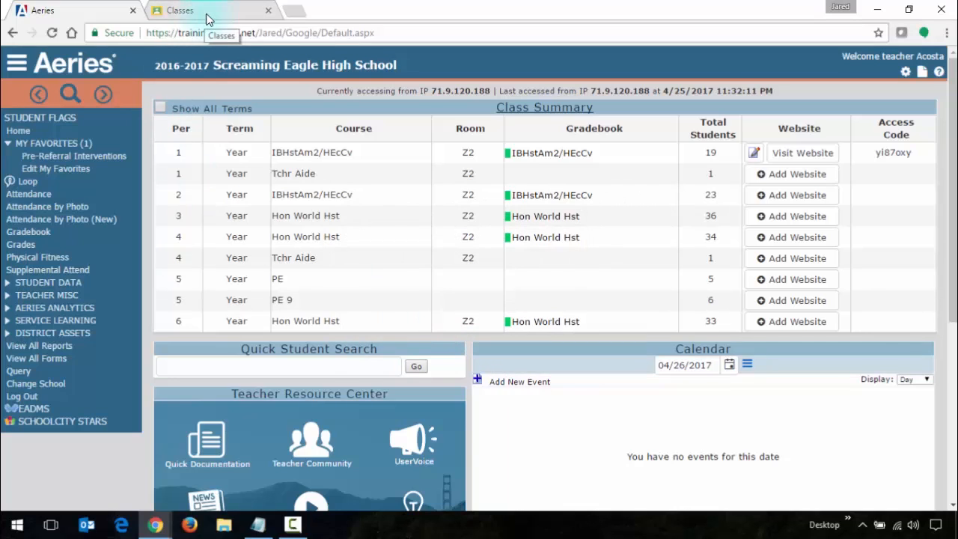
# Step: Accept the invitation to teach the IBHstAm2/HEcCv class and reveal it to students
pyautogui.click(180, 9)
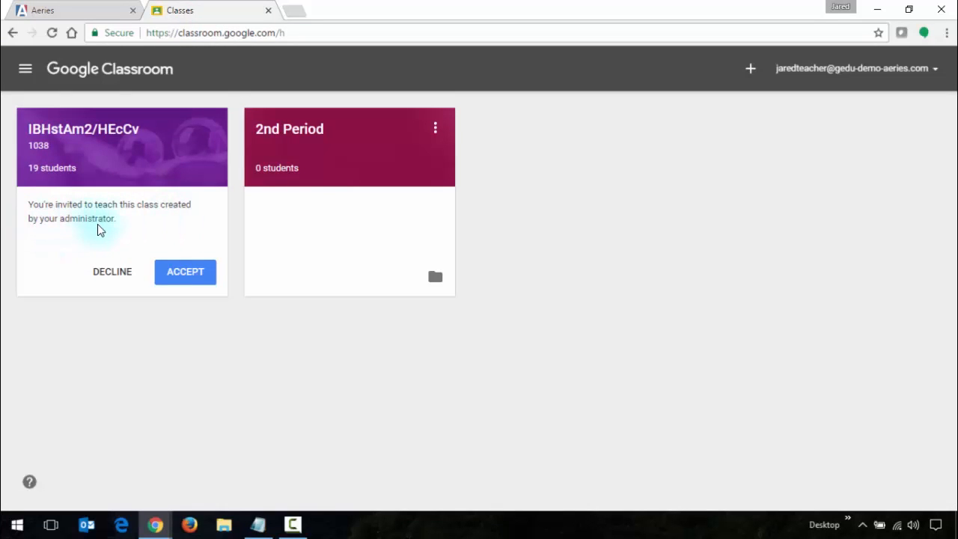
pyautogui.moveTo(122, 227)
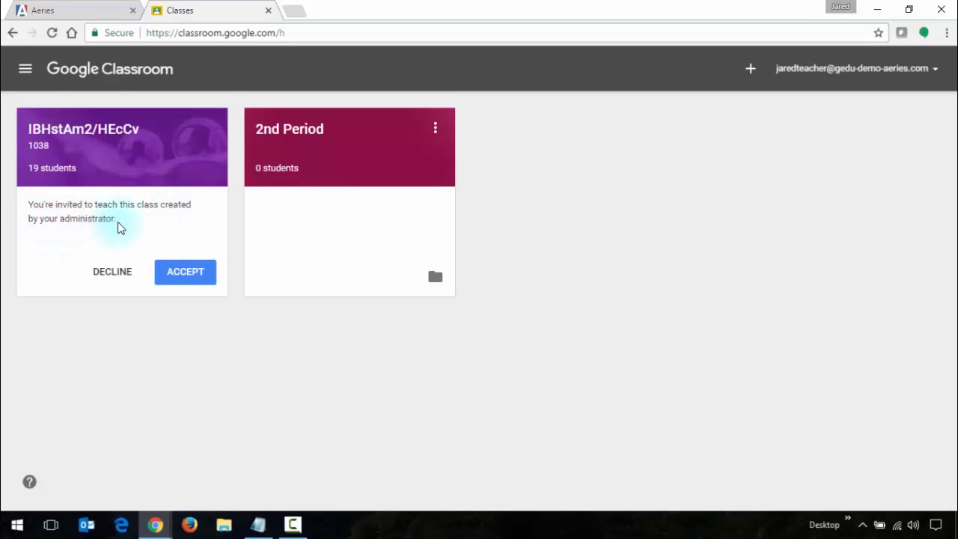
pyautogui.moveTo(133, 249)
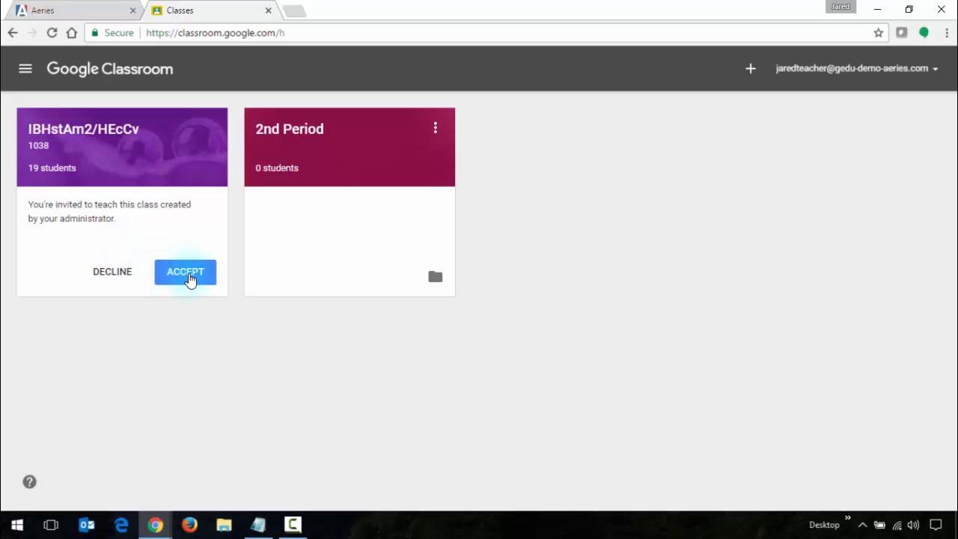
pyautogui.click(186, 273)
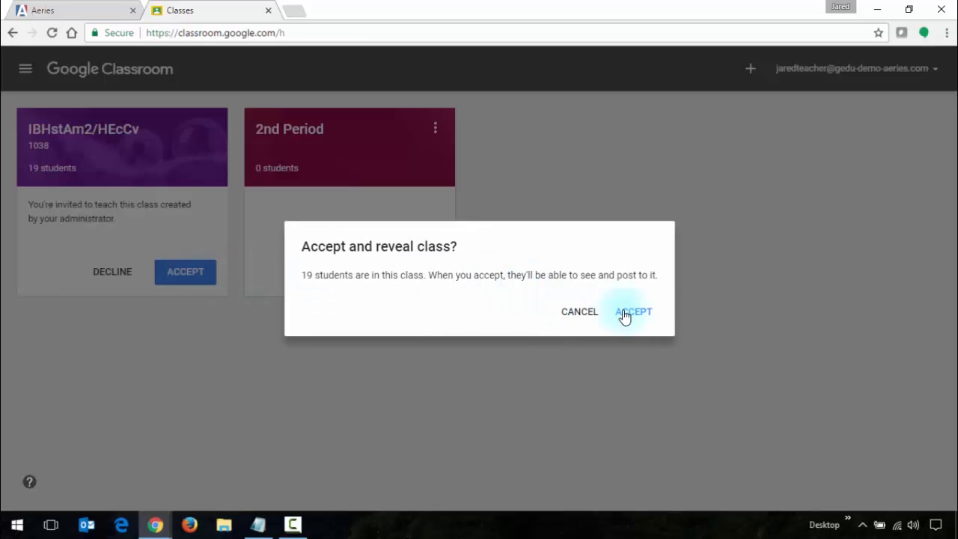
pyautogui.click(634, 311)
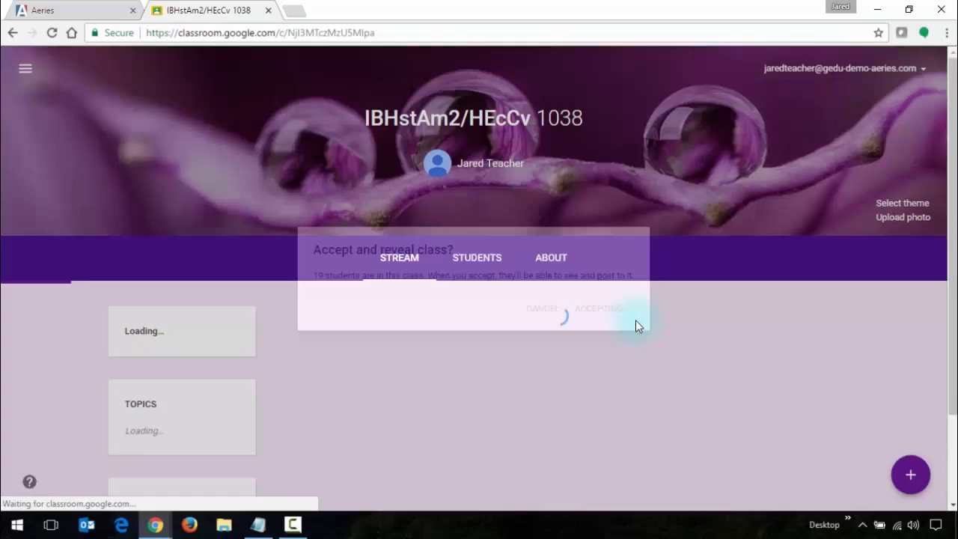
pyautogui.click(596, 309)
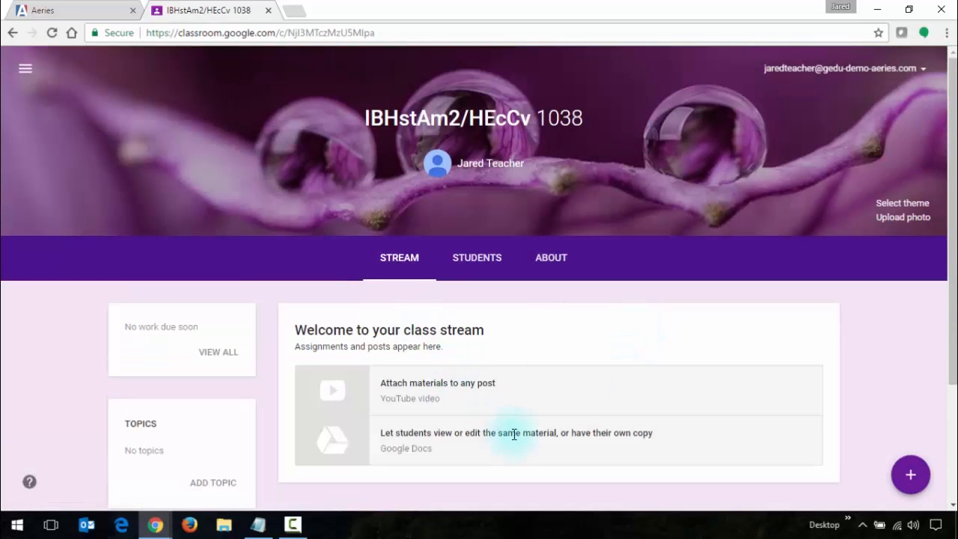
pyautogui.moveTo(808, 404)
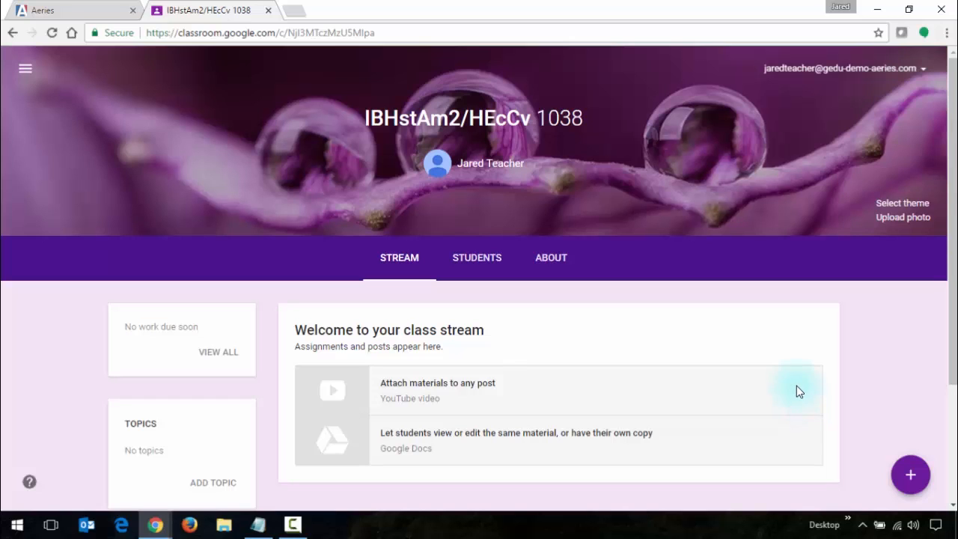
# Step: Start a new assignment titled 'Meaning of Life' for the class
pyautogui.click(910, 474)
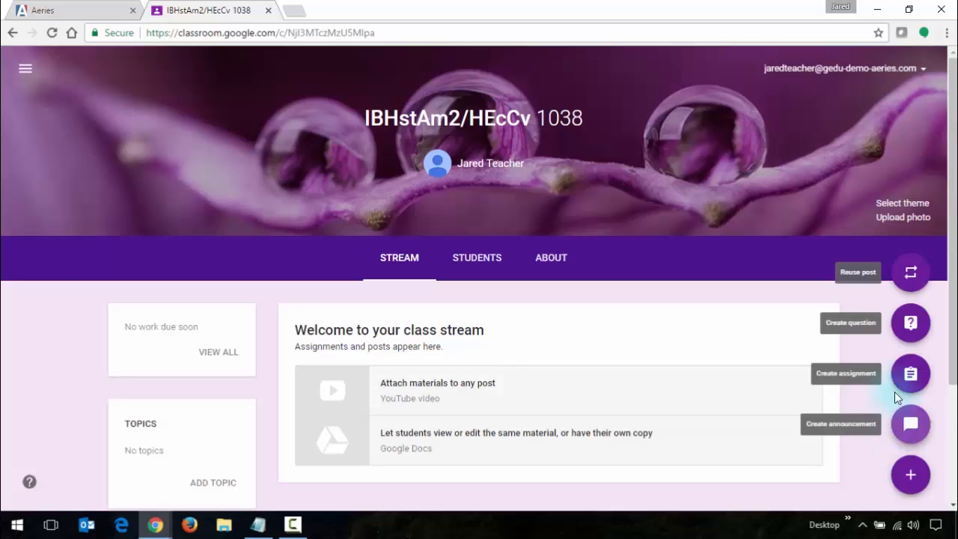
pyautogui.moveTo(910, 374)
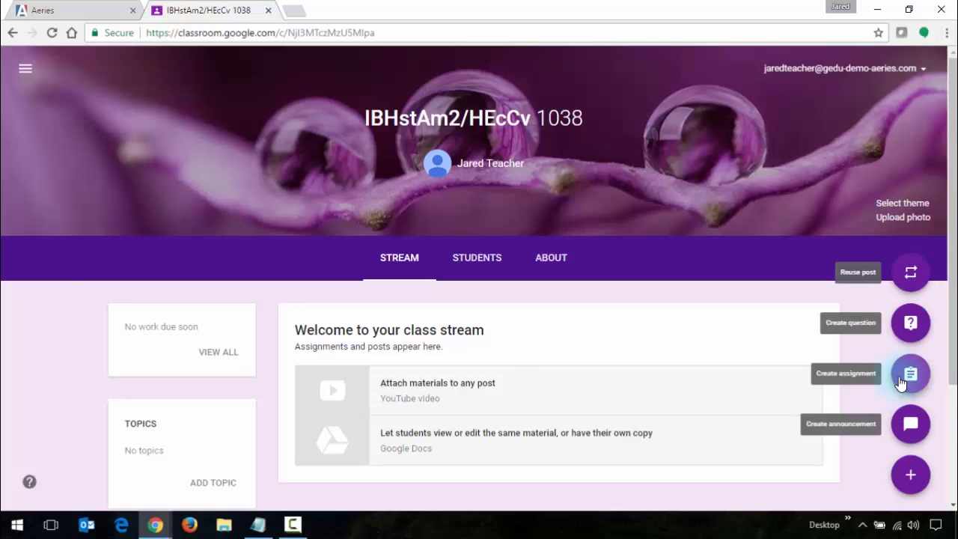
pyautogui.click(911, 375)
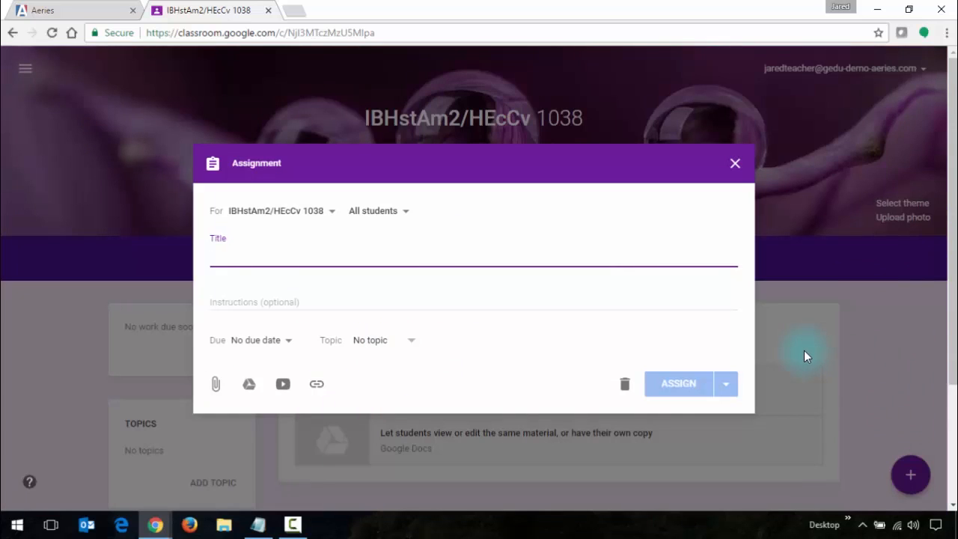
pyautogui.write('Meanin')
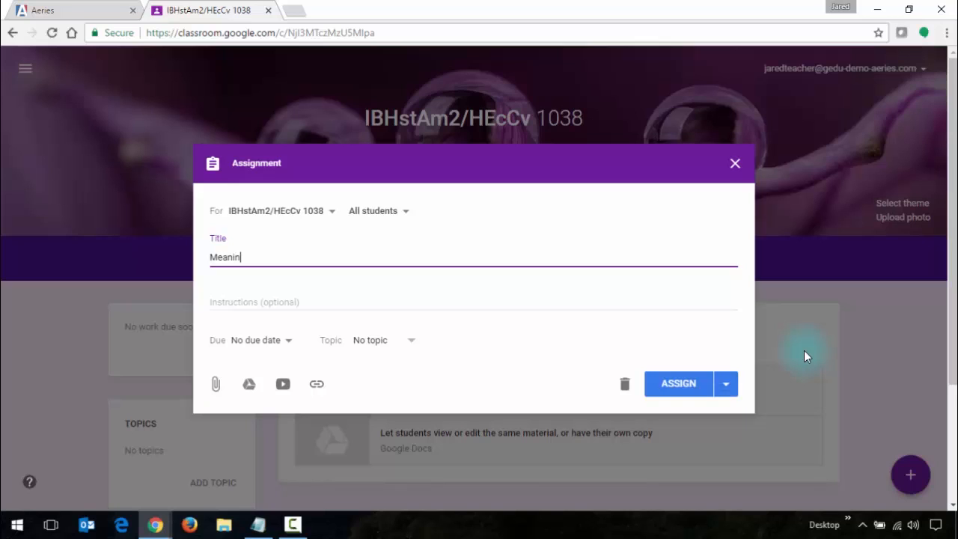
pyautogui.write('g')
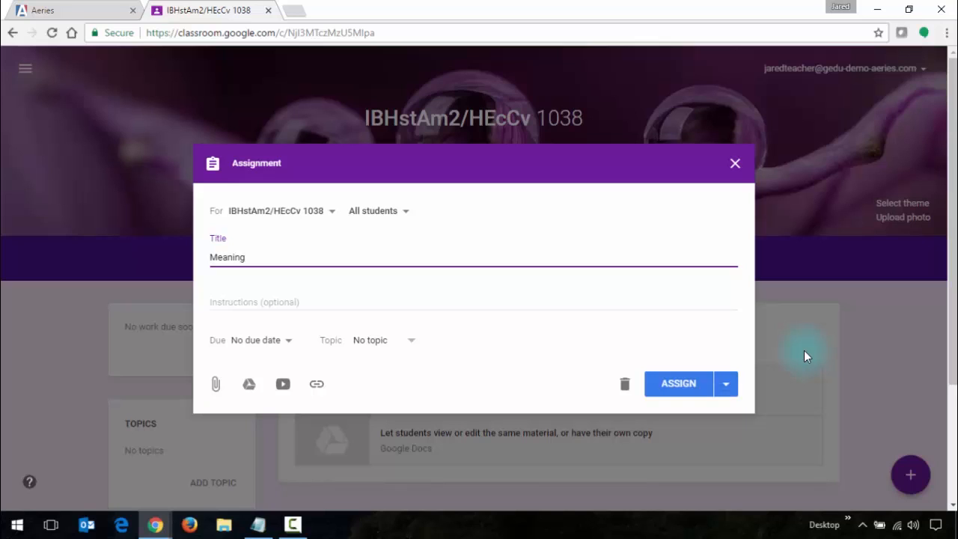
pyautogui.write('of Life')
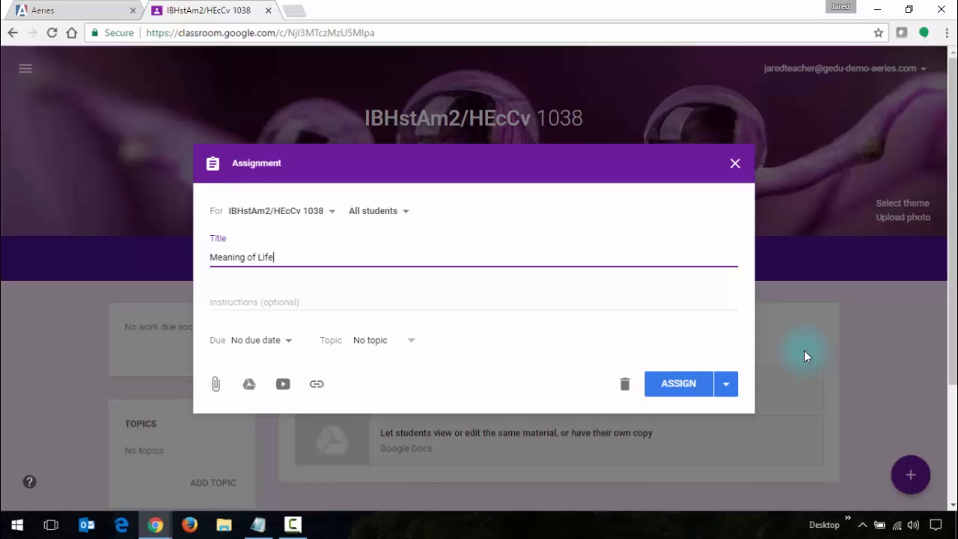
# Step: Set the due date to Apr 28 and assign it to all students
pyautogui.click(260, 339)
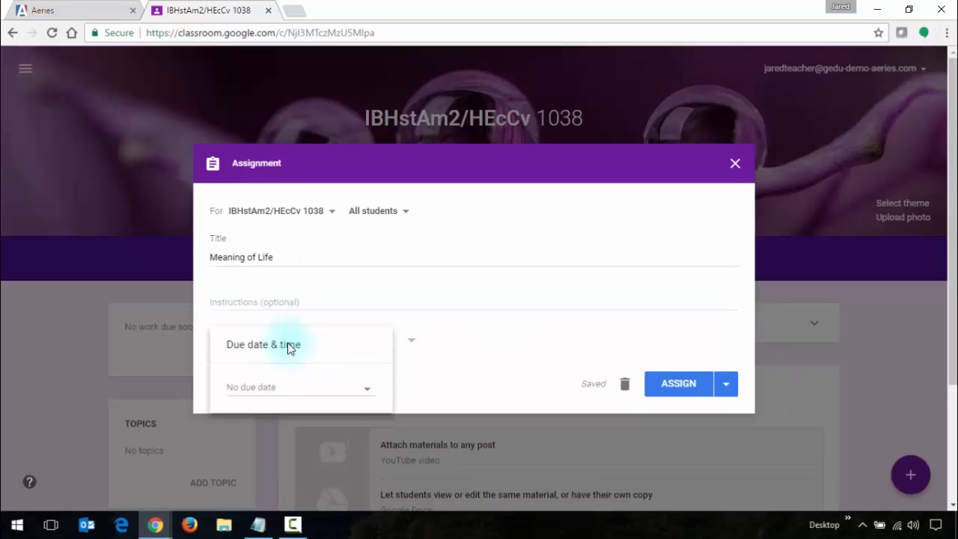
pyautogui.click(292, 387)
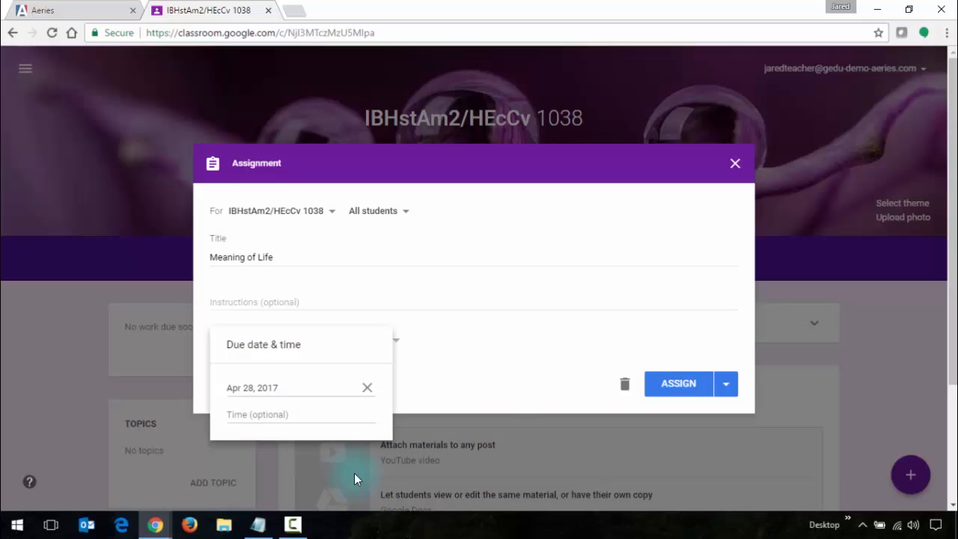
pyautogui.click(677, 383)
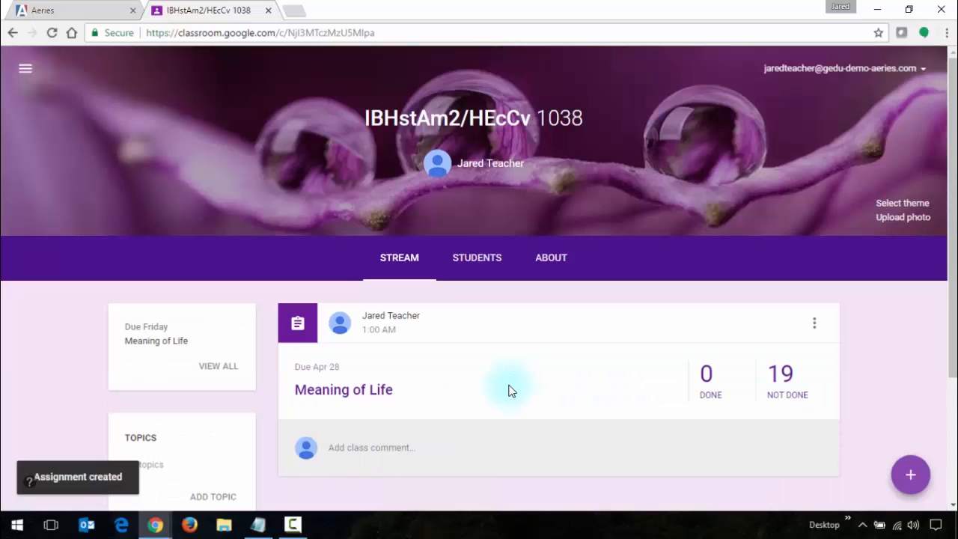
pyautogui.moveTo(508, 395)
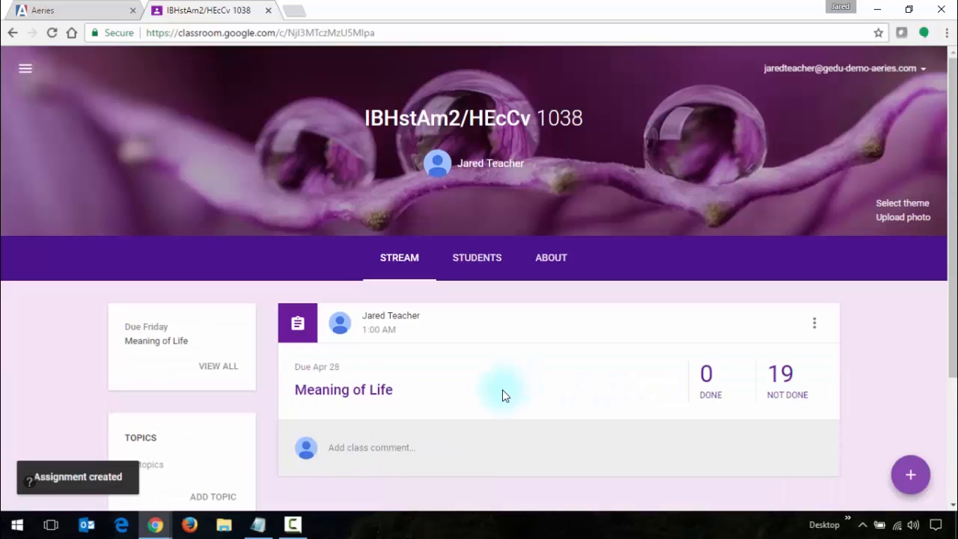
pyautogui.moveTo(149, 524)
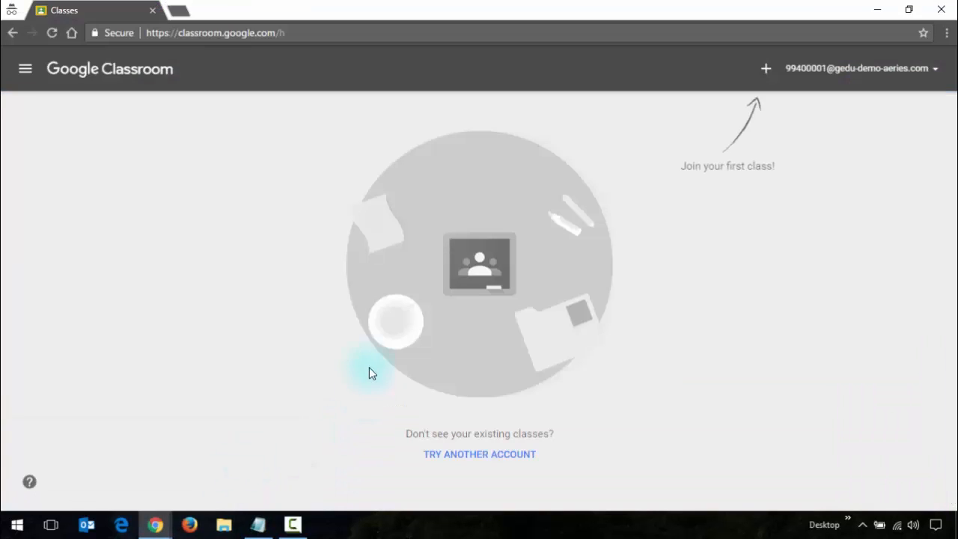
pyautogui.moveTo(583, 273)
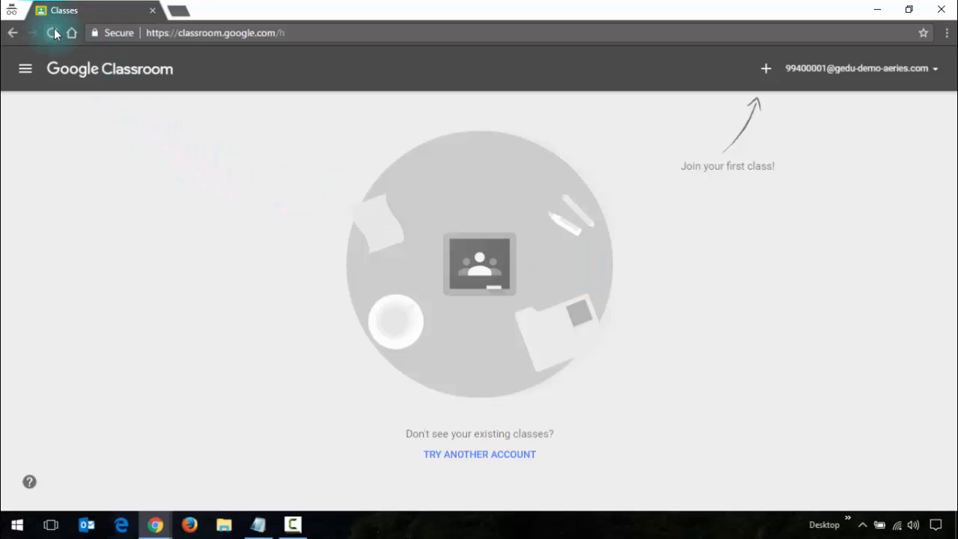
# Step: Reload the student's Classroom home page to reach the Meaning of Life assignment
pyautogui.click(54, 33)
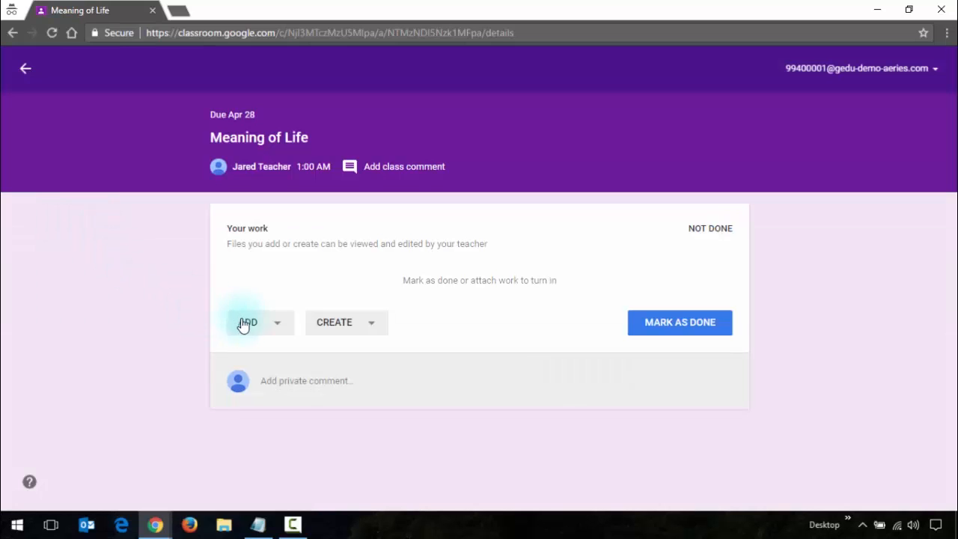
pyautogui.moveTo(302, 256)
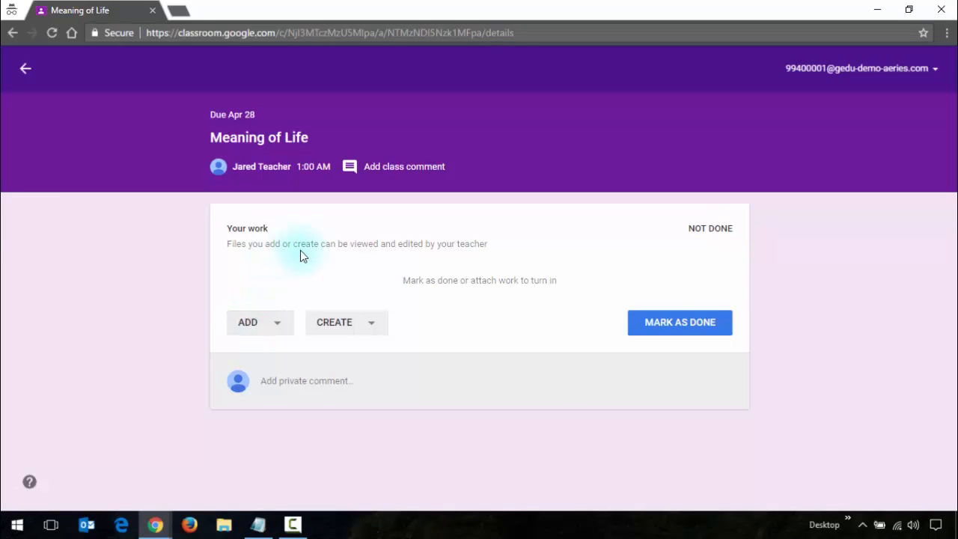
pyautogui.moveTo(695, 332)
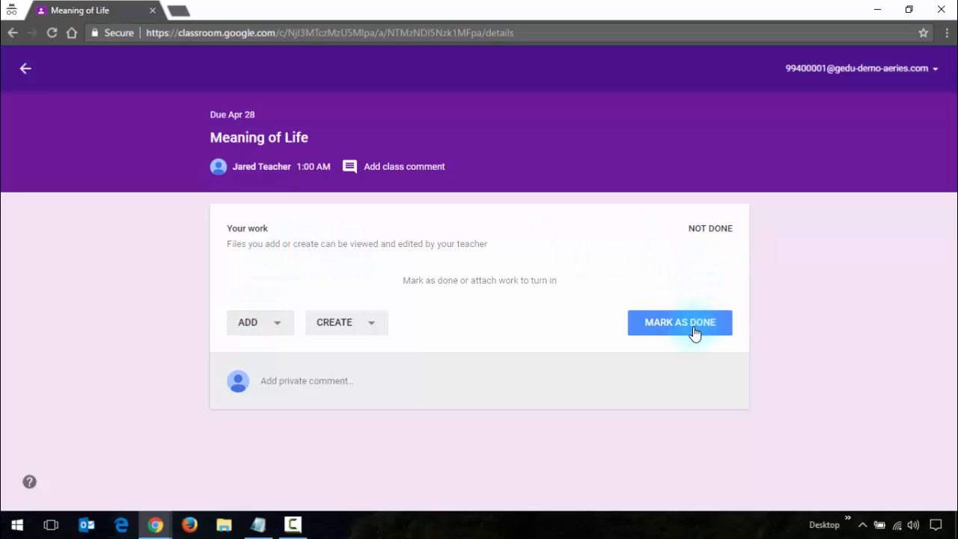
pyautogui.moveTo(470, 328)
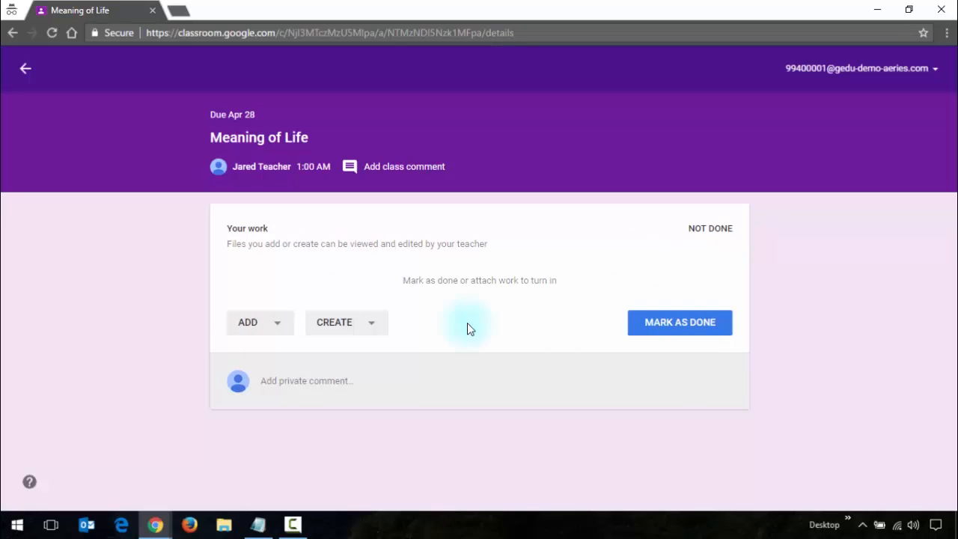
# Step: Create a new Google Docs file for the assignment work and open the Meaning of Life document
pyautogui.click(261, 322)
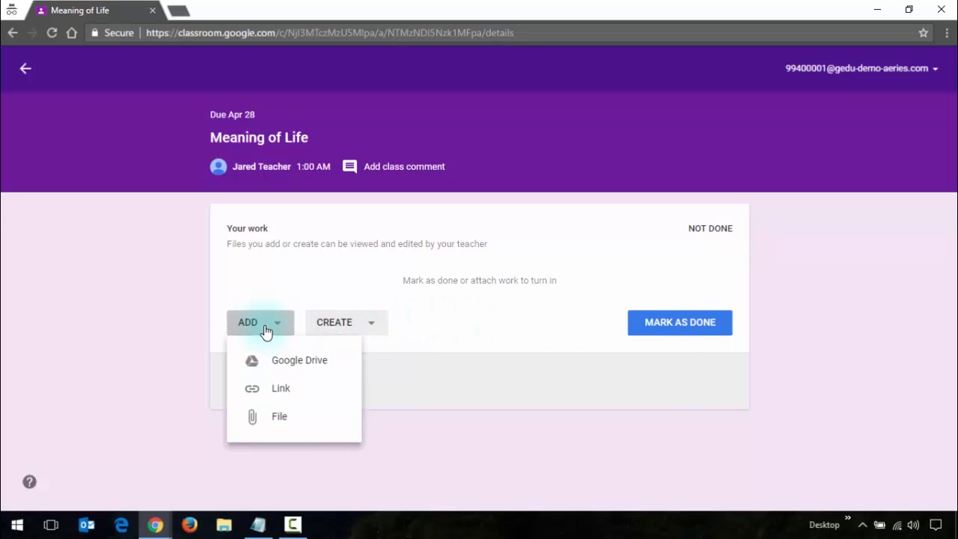
pyautogui.moveTo(281, 386)
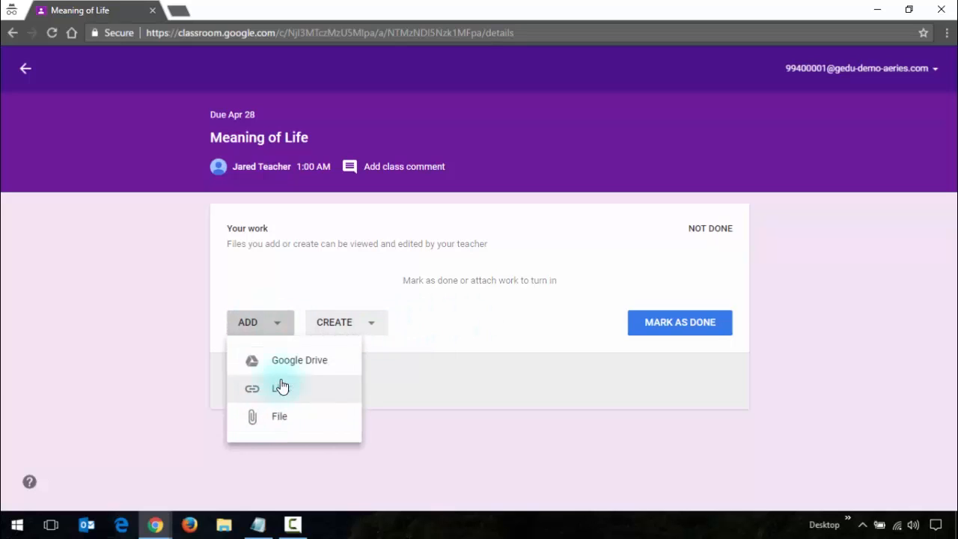
pyautogui.moveTo(290, 366)
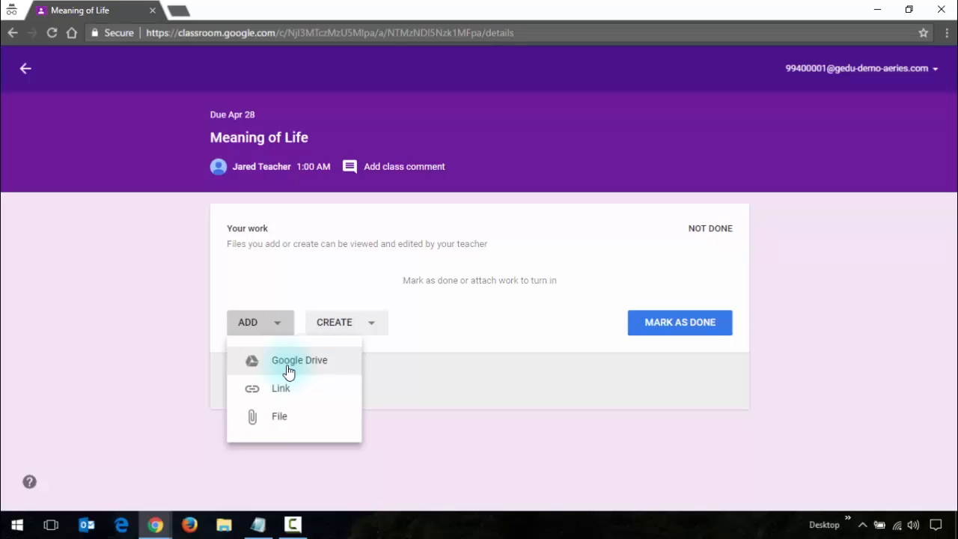
pyautogui.moveTo(283, 389)
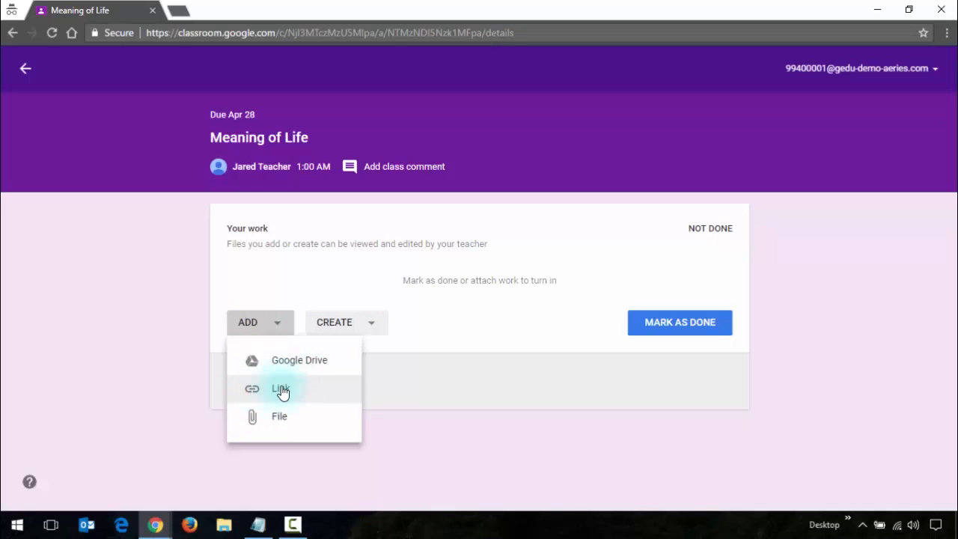
pyautogui.moveTo(338, 277)
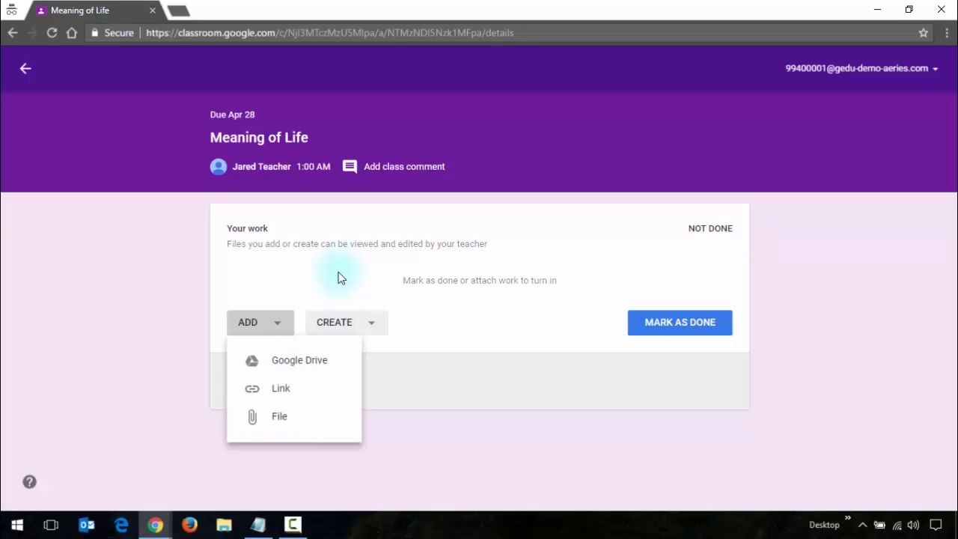
pyautogui.click(345, 322)
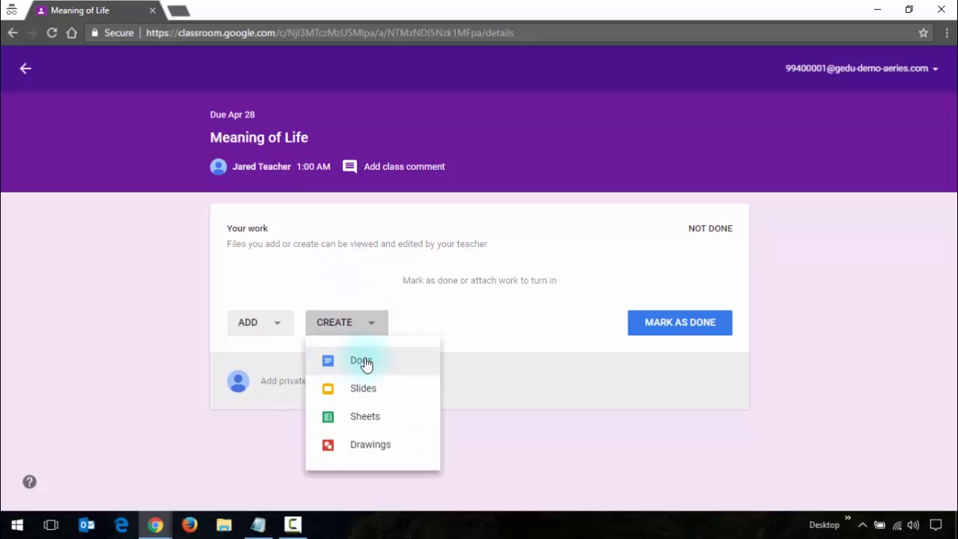
pyautogui.moveTo(360, 366)
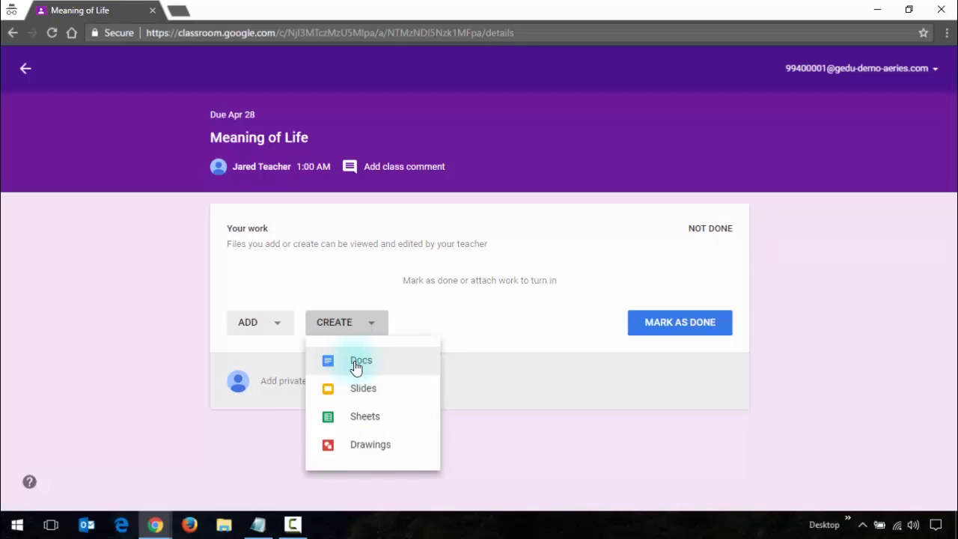
pyautogui.click(362, 359)
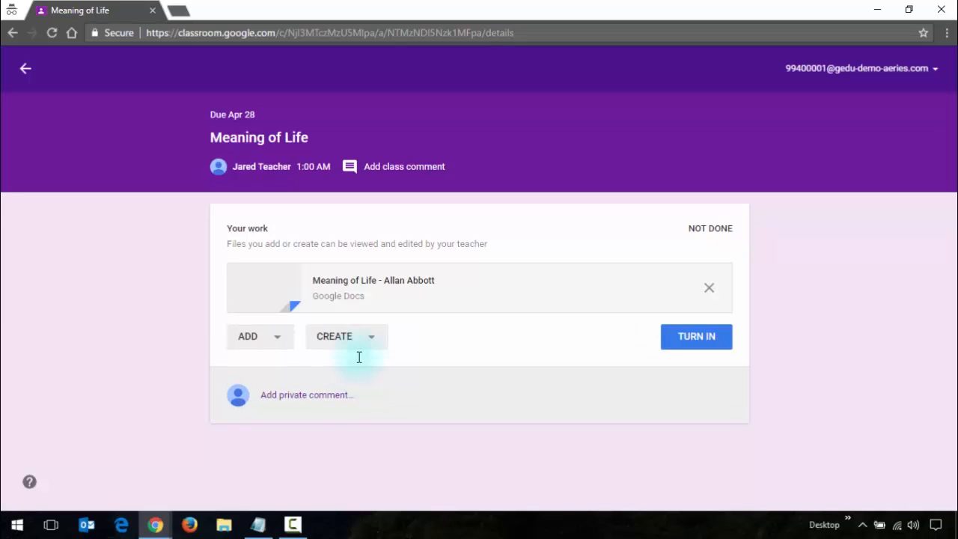
pyautogui.moveTo(392, 287)
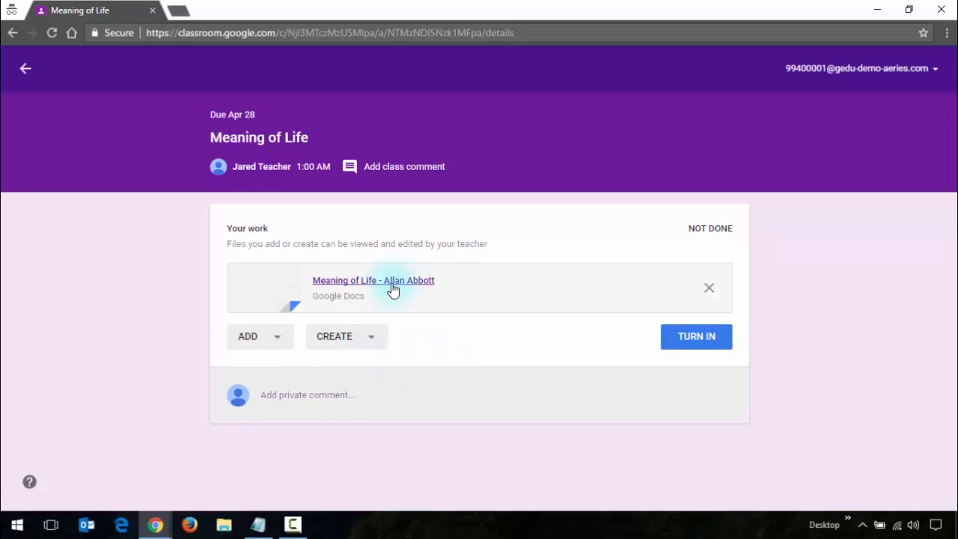
pyautogui.click(373, 280)
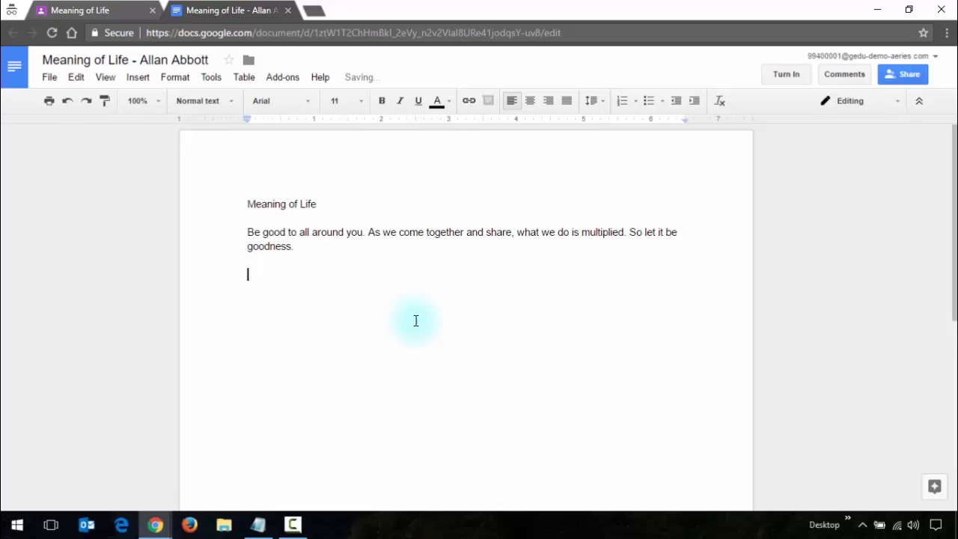
pyautogui.moveTo(337, 285)
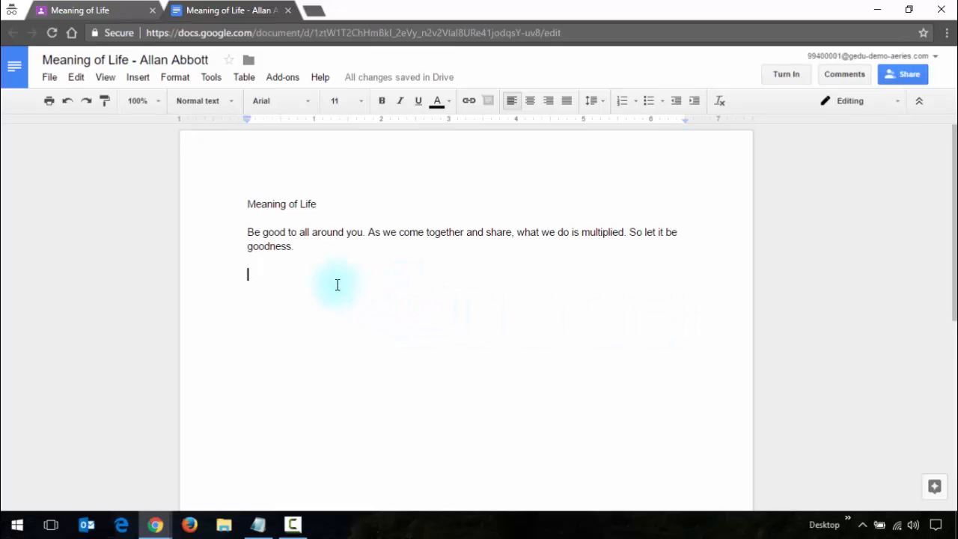
pyautogui.moveTo(707, 207)
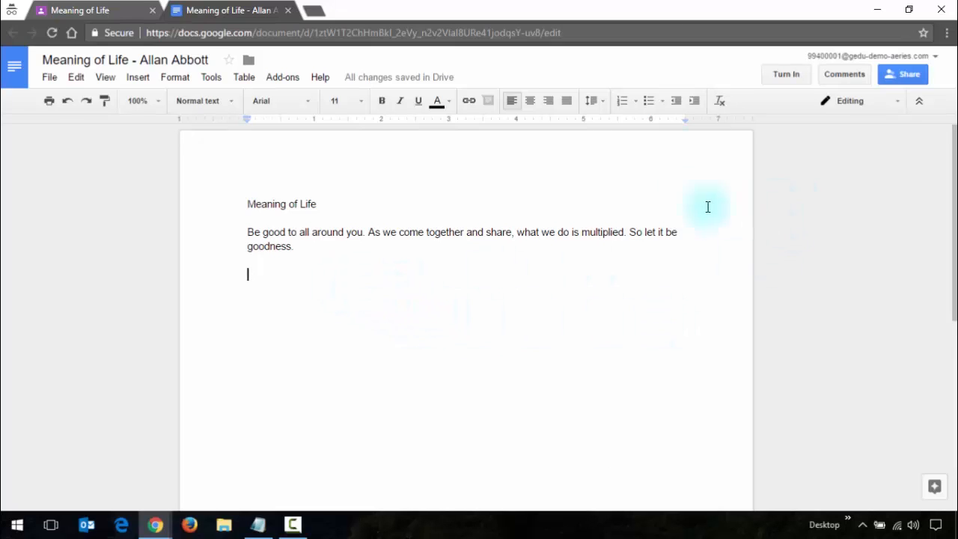
pyautogui.moveTo(17, 120)
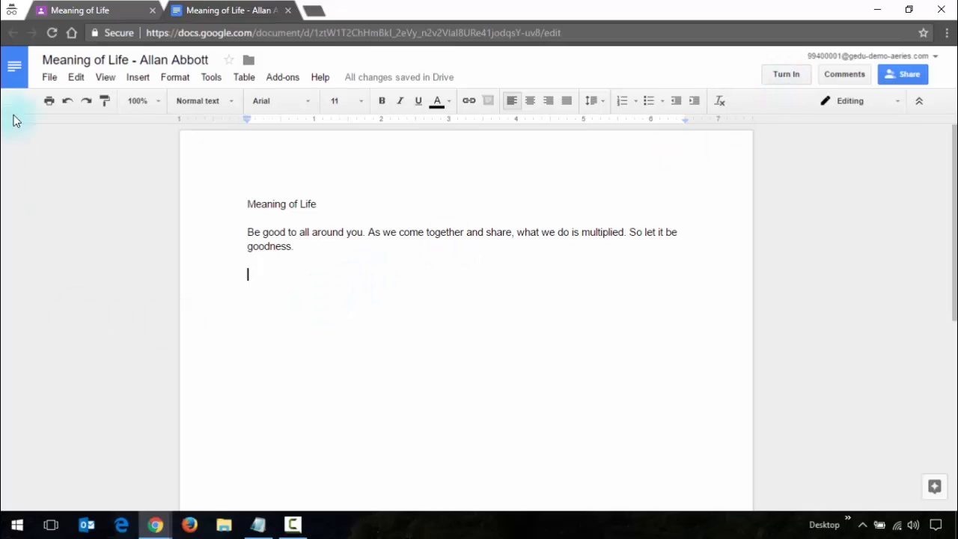
pyautogui.moveTo(284, 24)
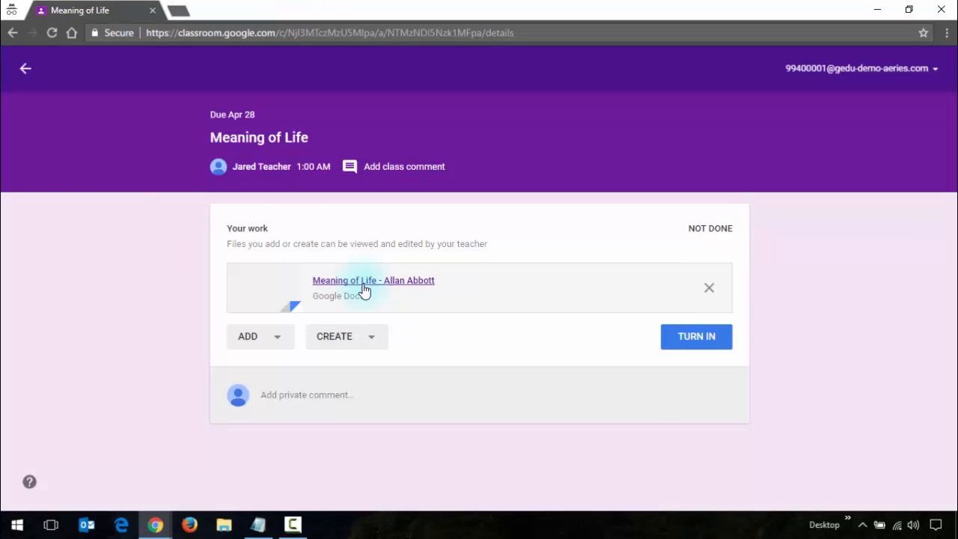
pyautogui.click(373, 280)
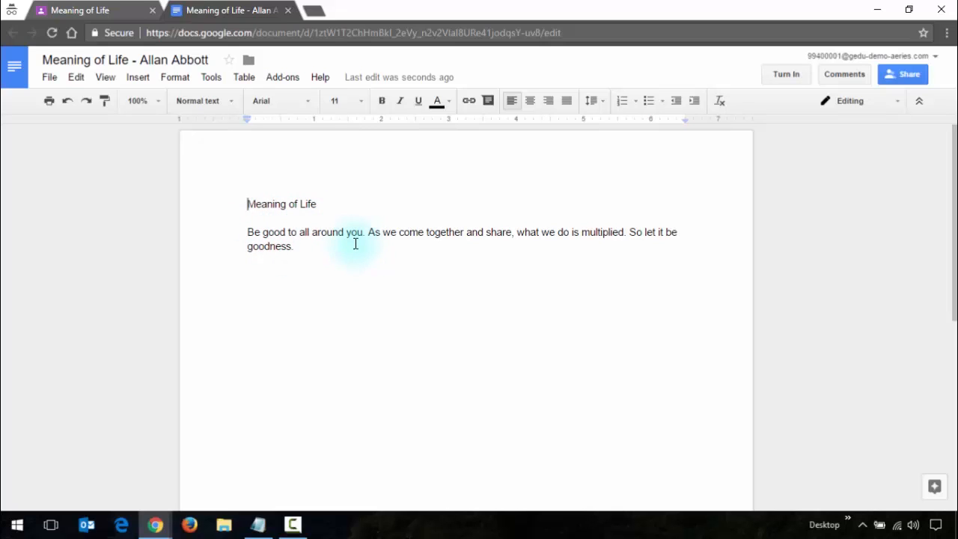
pyautogui.moveTo(786, 75)
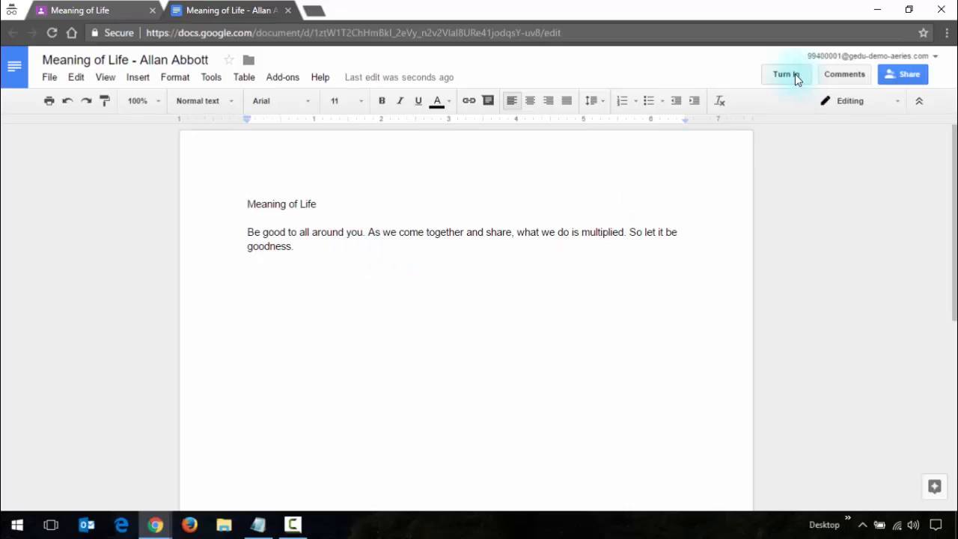
# Step: Turn in the essay, then view the Done submissions list as the teacher
pyautogui.click(786, 73)
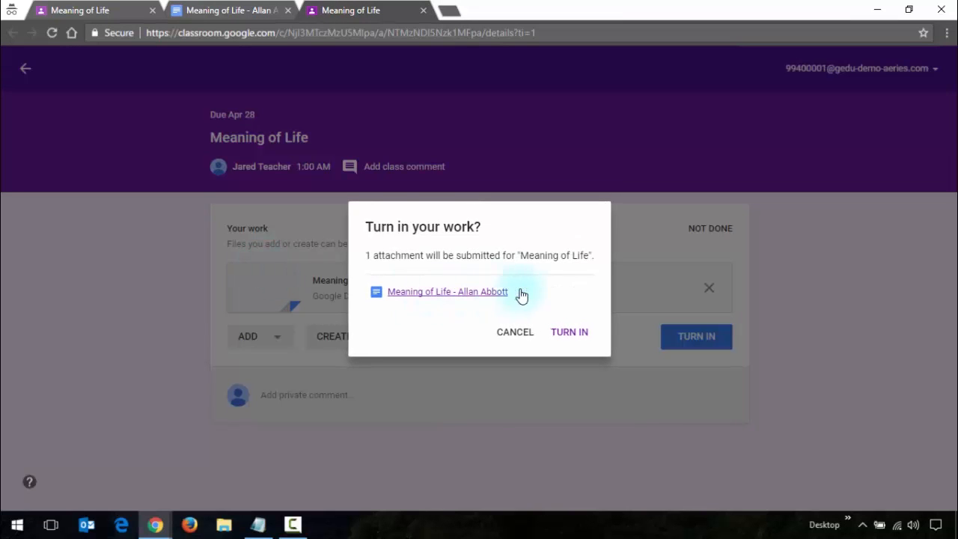
pyautogui.click(569, 333)
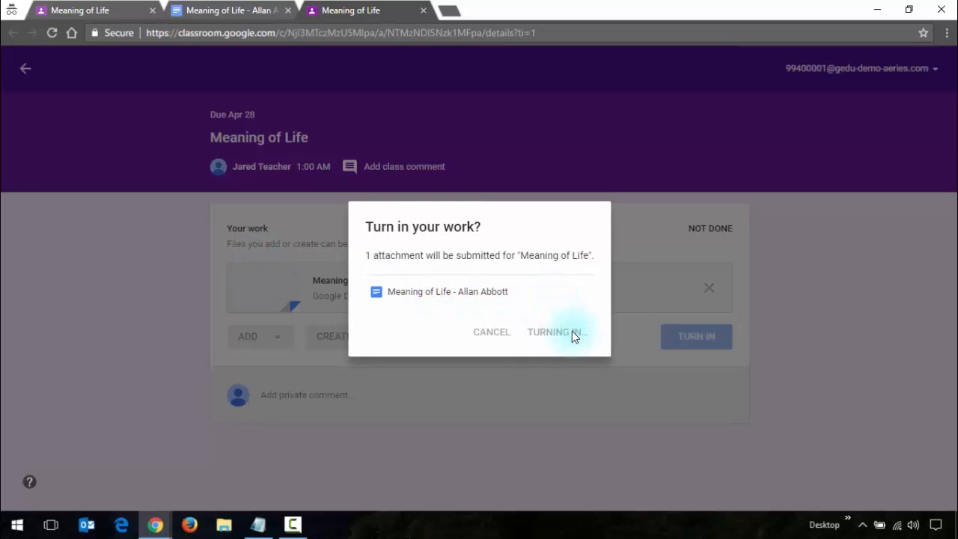
pyautogui.click(554, 332)
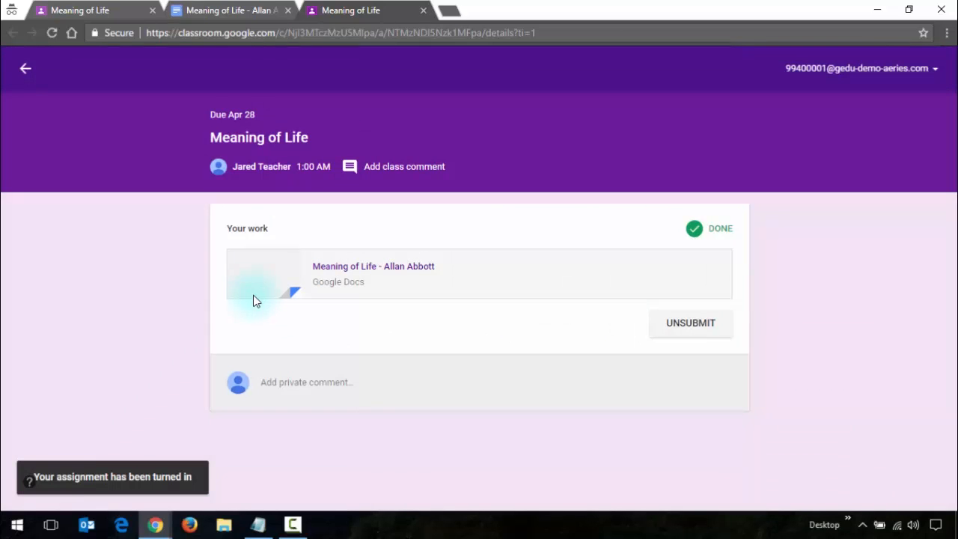
pyautogui.moveTo(687, 323)
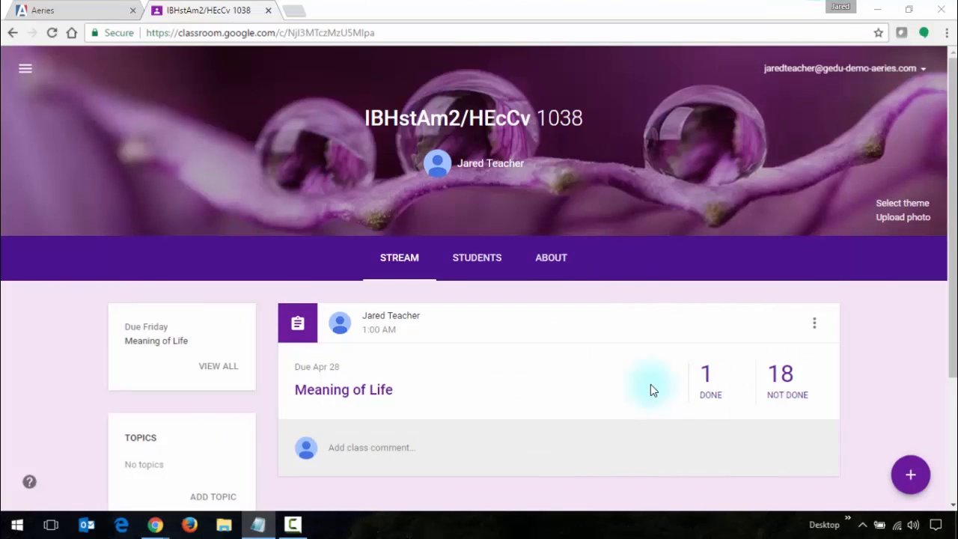
pyautogui.moveTo(707, 377)
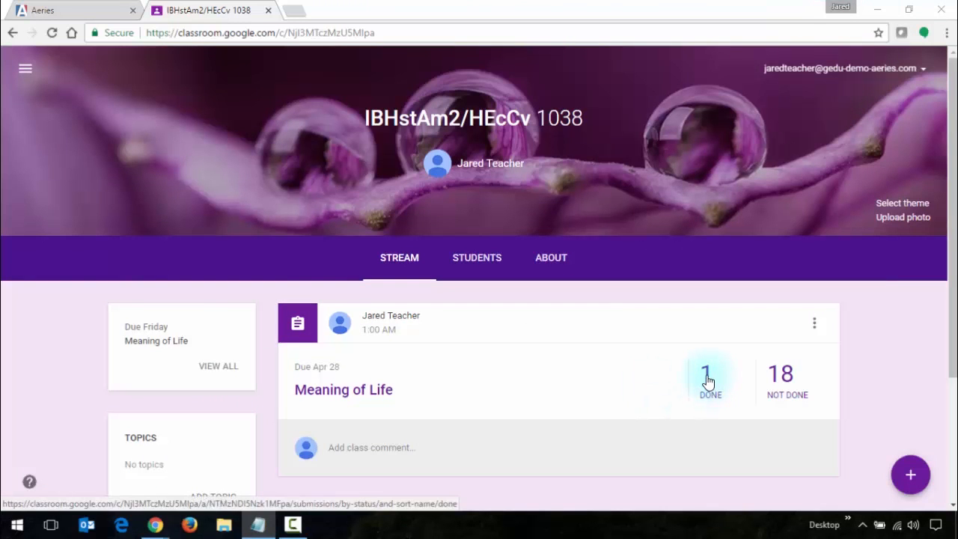
pyautogui.click(707, 380)
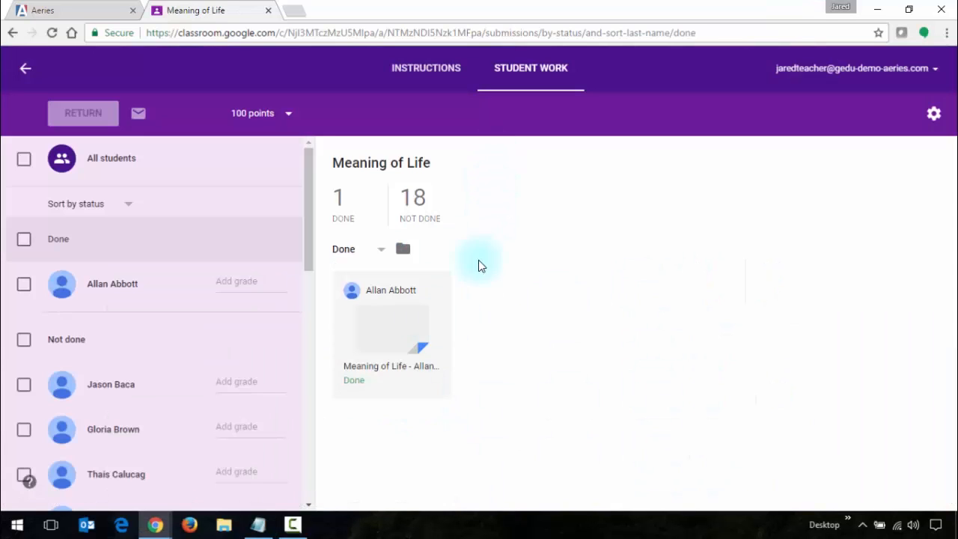
pyautogui.moveTo(389, 332)
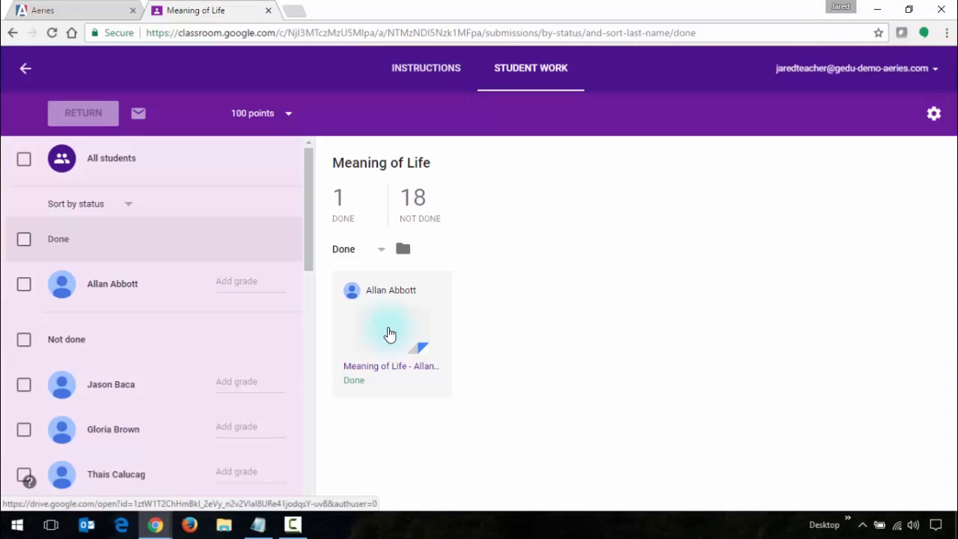
pyautogui.moveTo(354, 322)
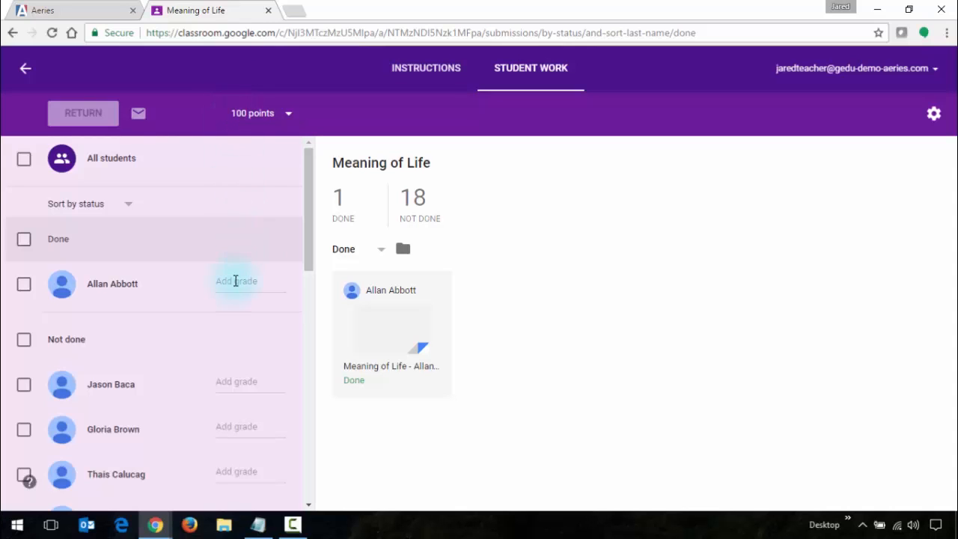
pyautogui.moveTo(231, 107)
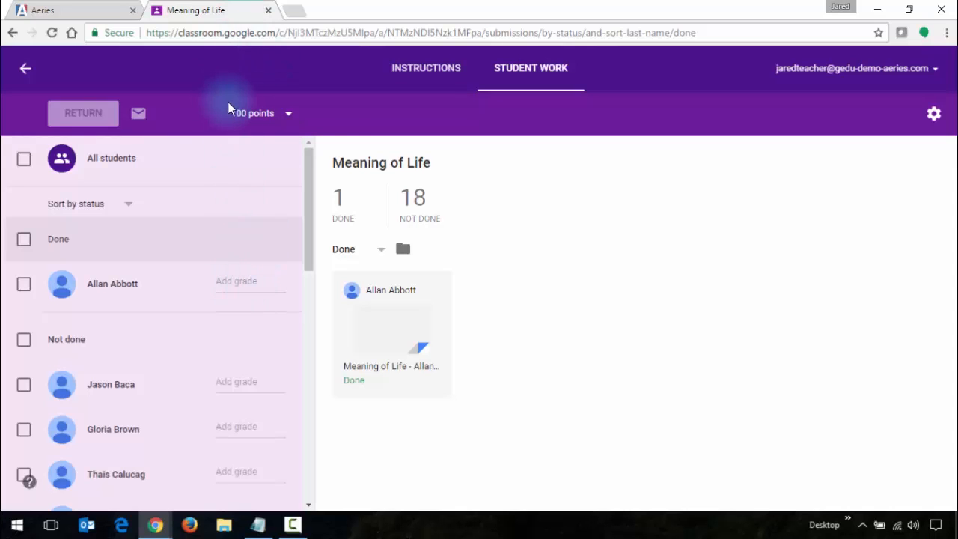
pyautogui.moveTo(338, 138)
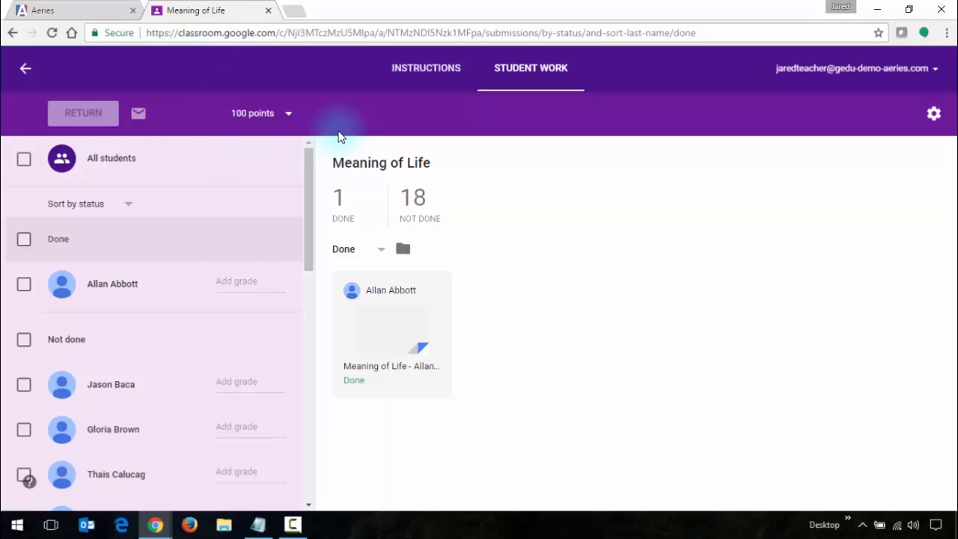
pyautogui.click(252, 283)
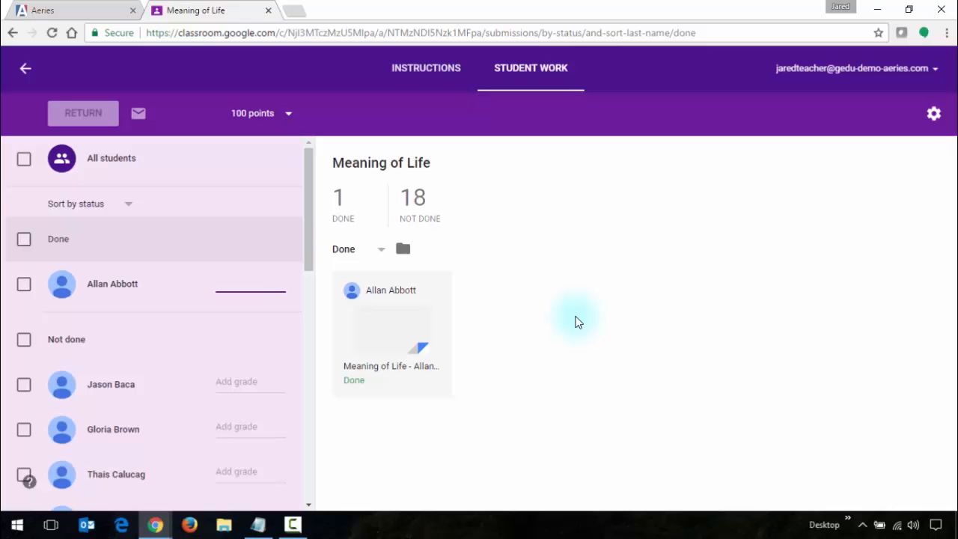
pyautogui.click(24, 240)
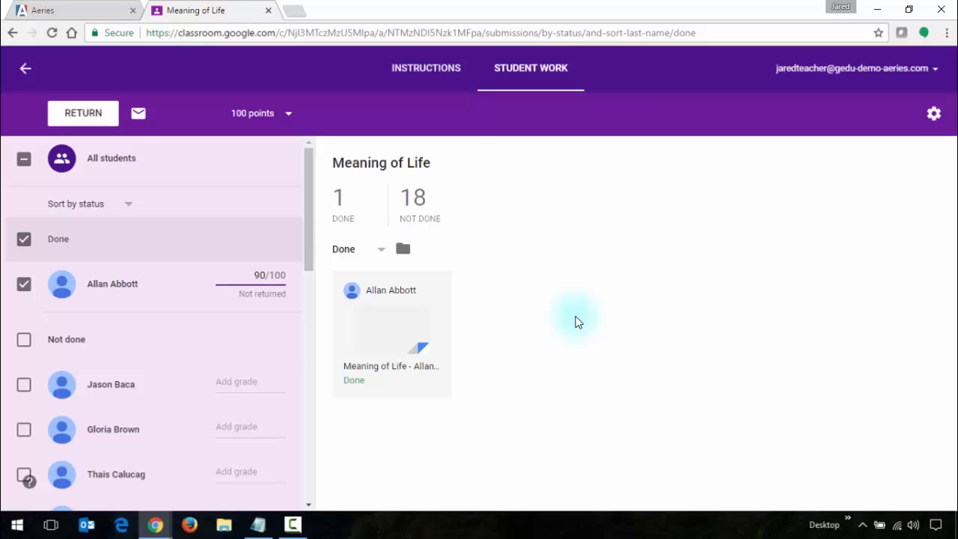
pyautogui.moveTo(410, 323)
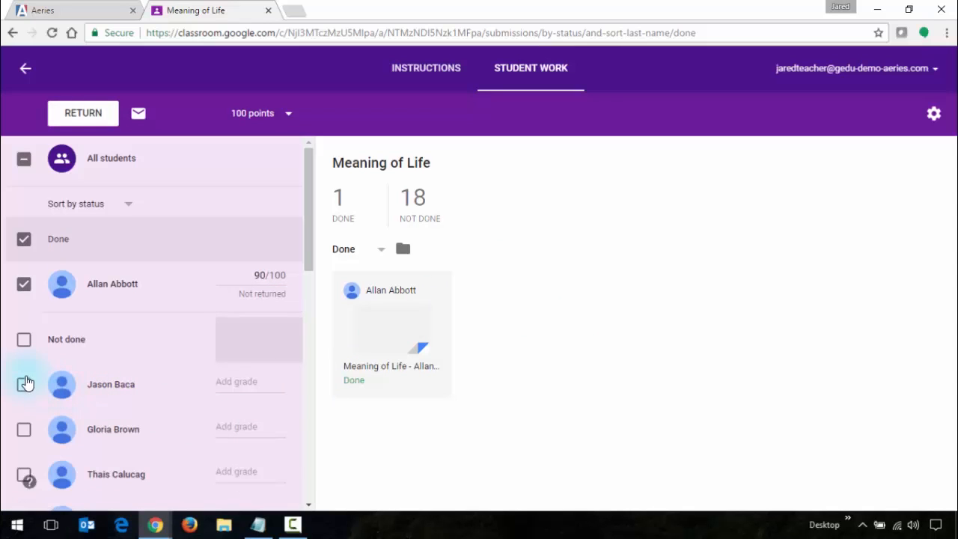
pyautogui.click(250, 382)
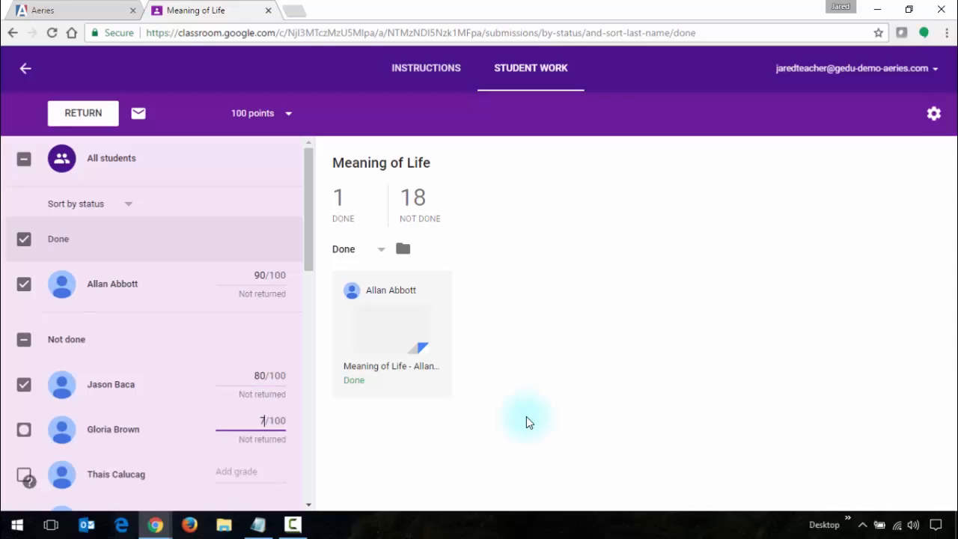
pyautogui.scroll(-3)
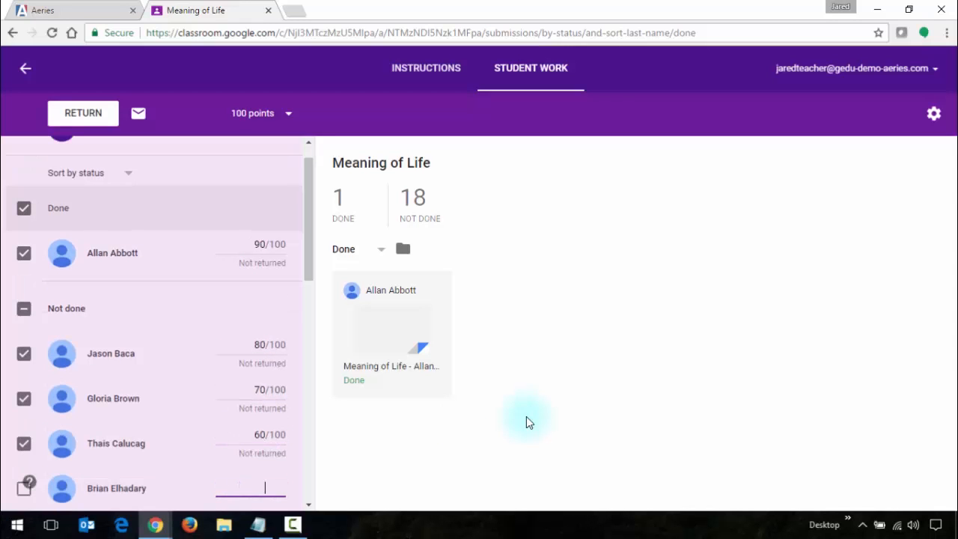
pyautogui.scroll(-3)
pyautogui.write('85')
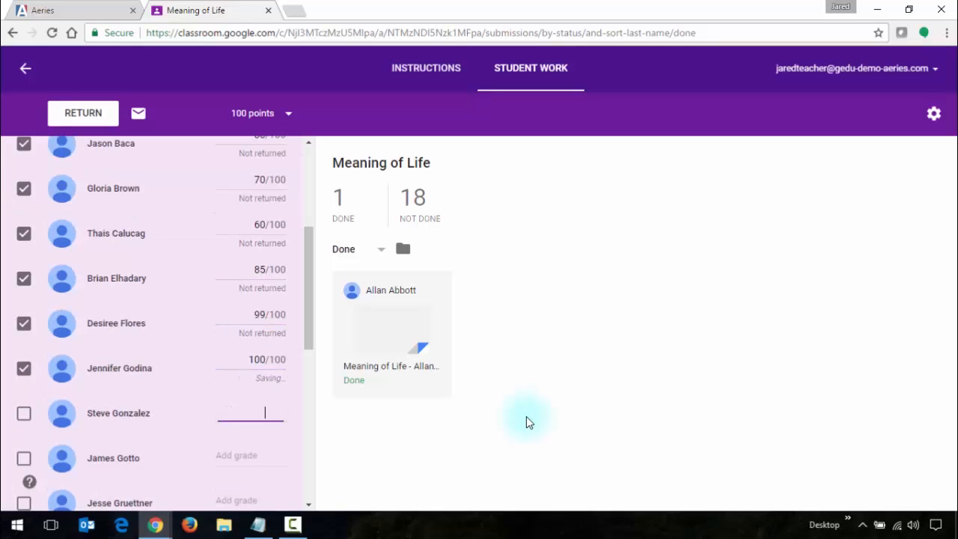
pyautogui.moveTo(183, 331)
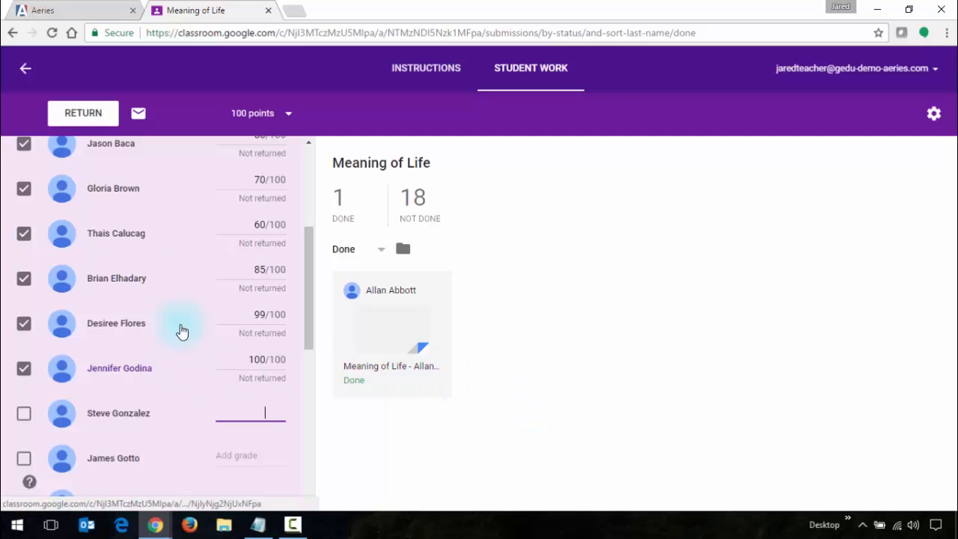
pyautogui.scroll(3)
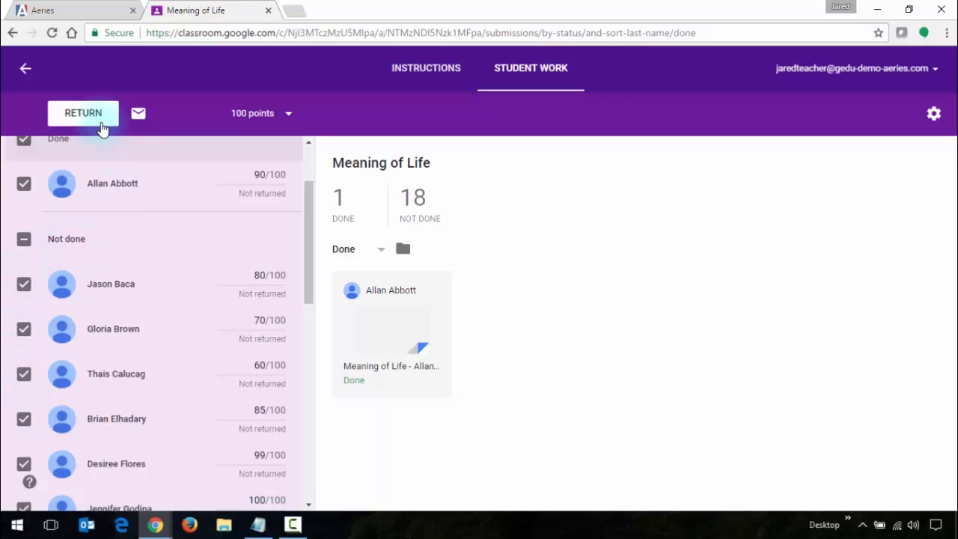
pyautogui.click(82, 114)
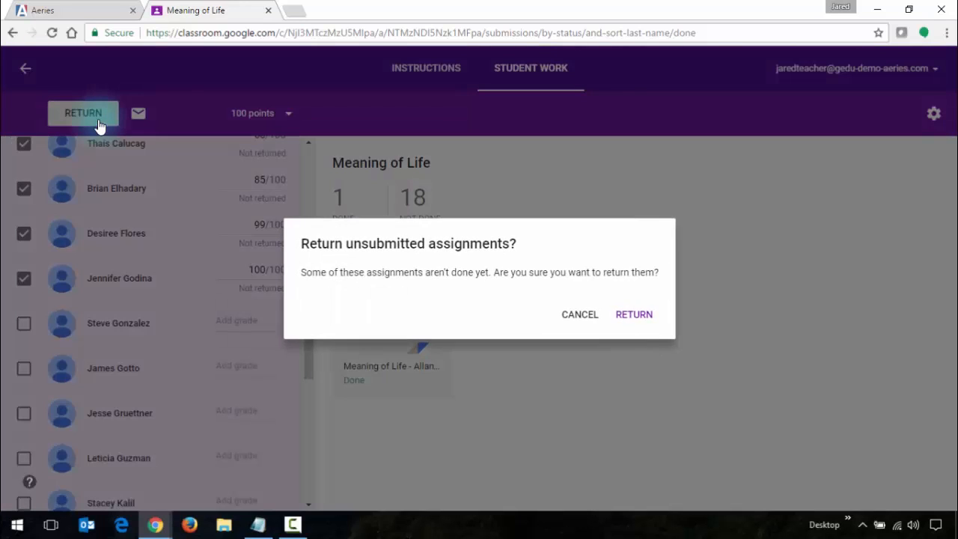
pyautogui.moveTo(634, 315)
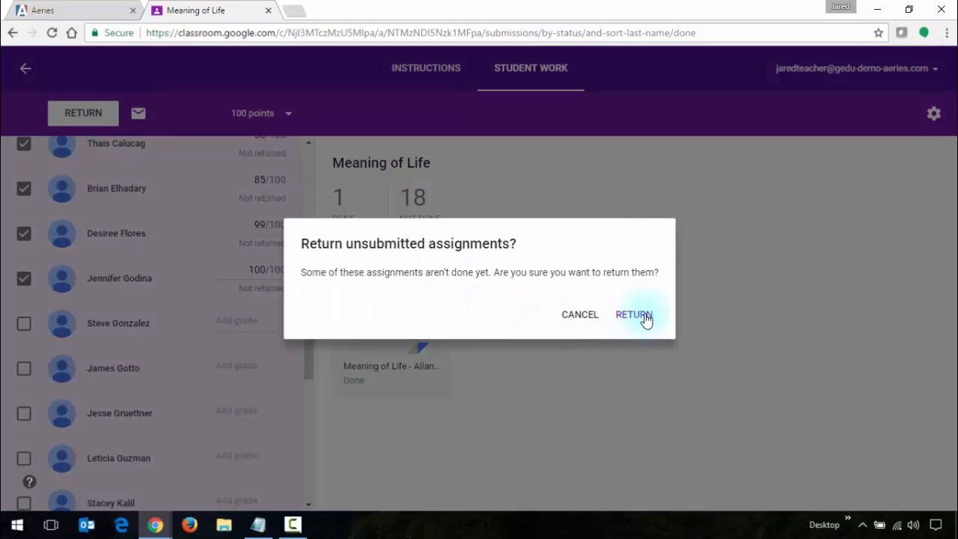
pyautogui.click(633, 314)
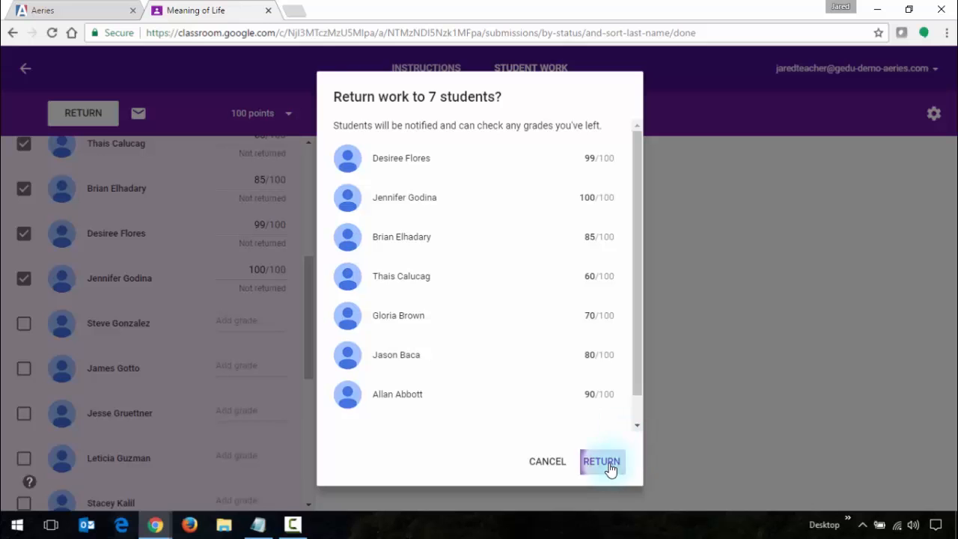
pyautogui.click(602, 461)
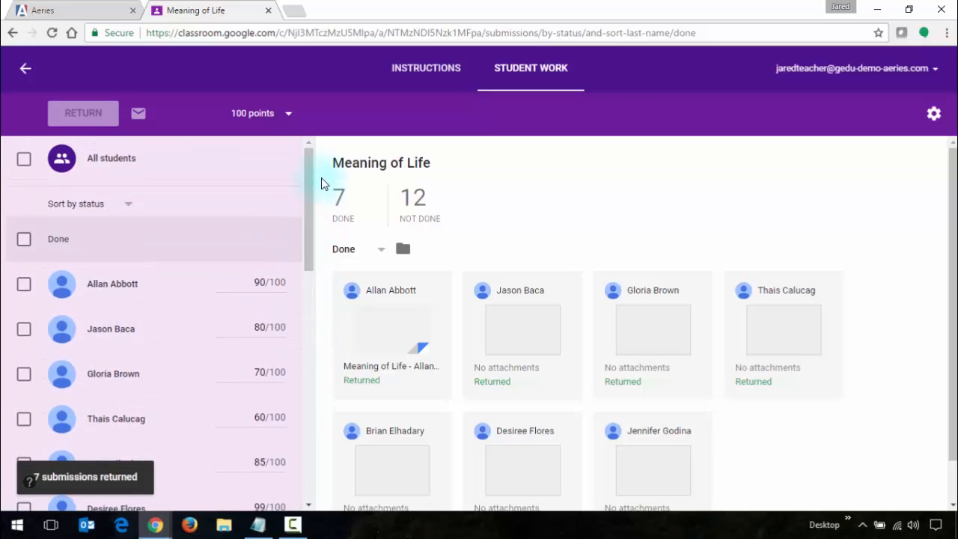
pyautogui.moveTo(324, 174)
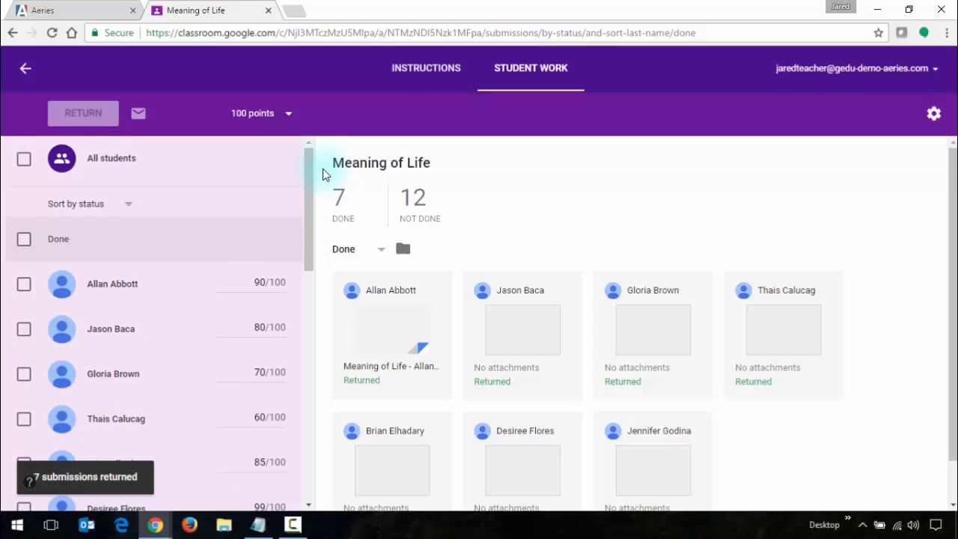
pyautogui.scroll(-3)
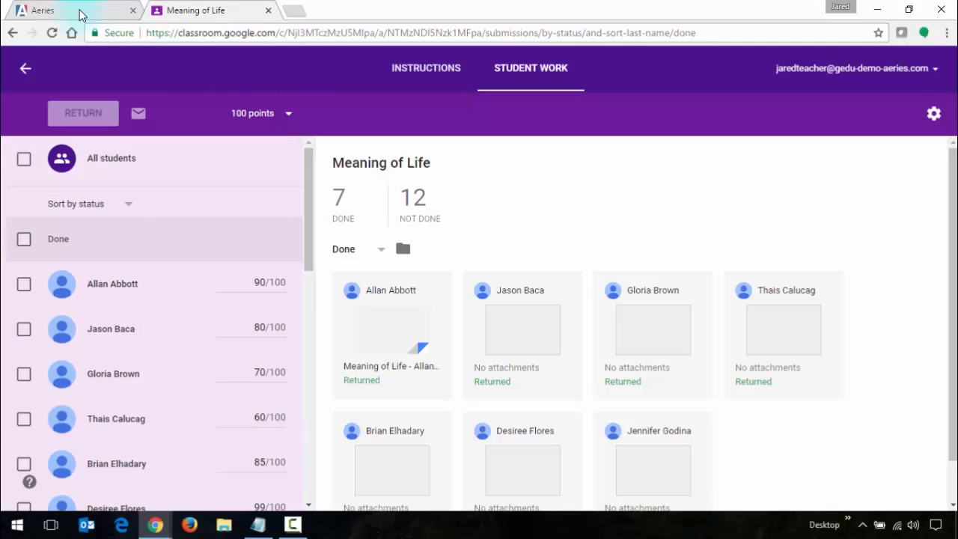
# Step: Start a new Aeries Gradebook assignment due 04/28/2017
pyautogui.click(45, 9)
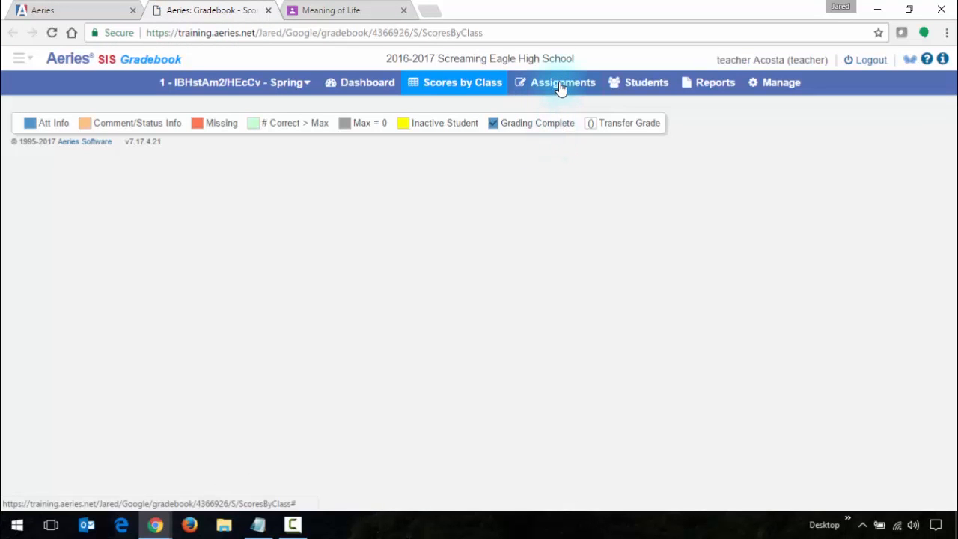
pyautogui.click(562, 82)
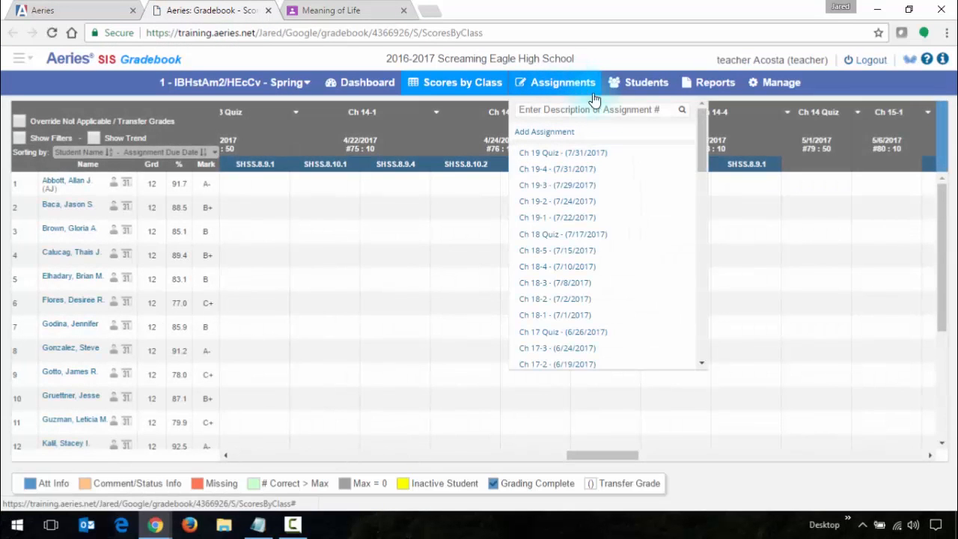
pyautogui.click(545, 132)
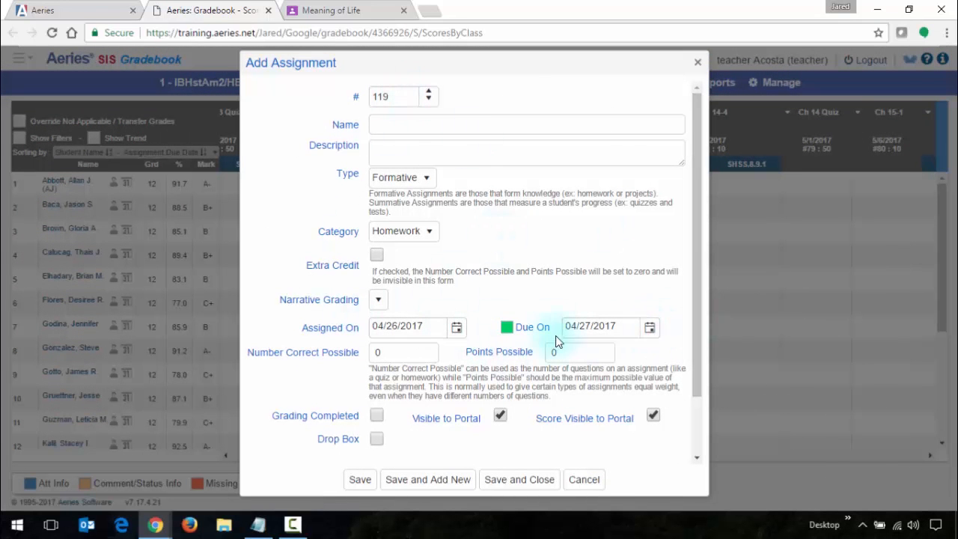
pyautogui.click(650, 326)
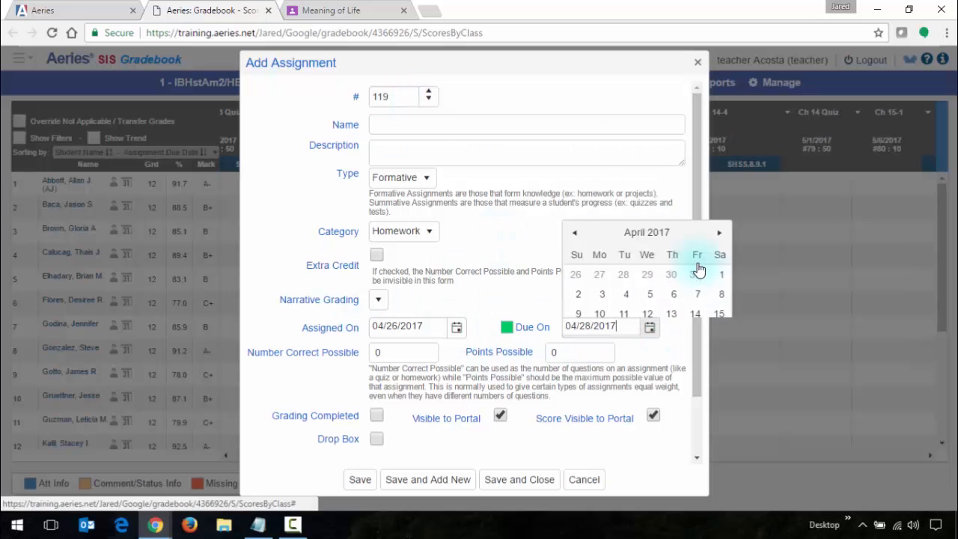
pyautogui.click(408, 326)
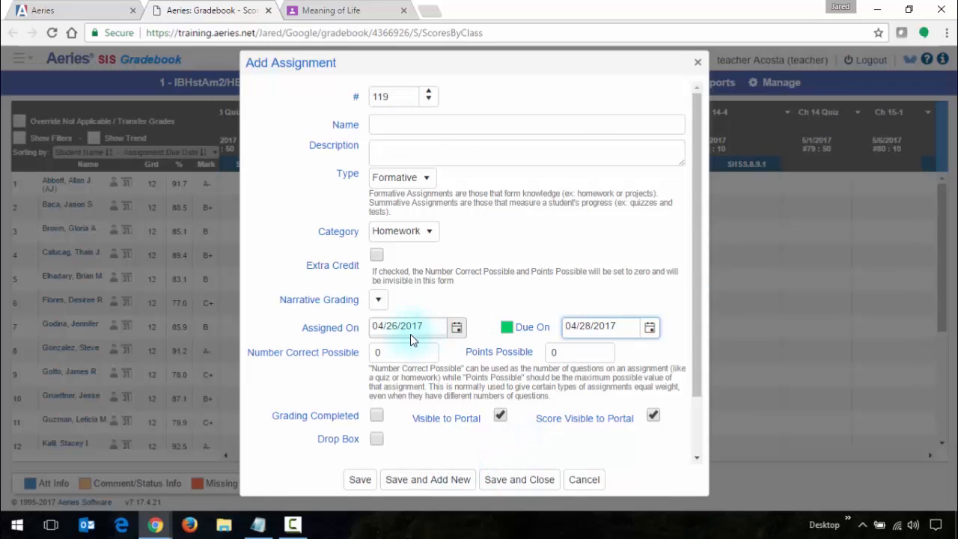
# Step: Name it 'Meaning of Life', set 100 points possible, and save it to the gradebook
pyautogui.write('M')
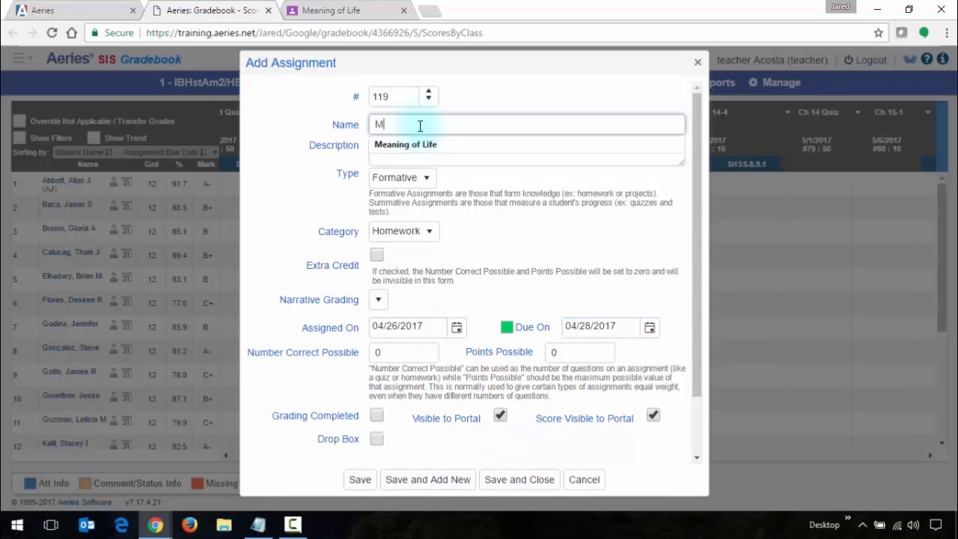
pyautogui.write('eaning')
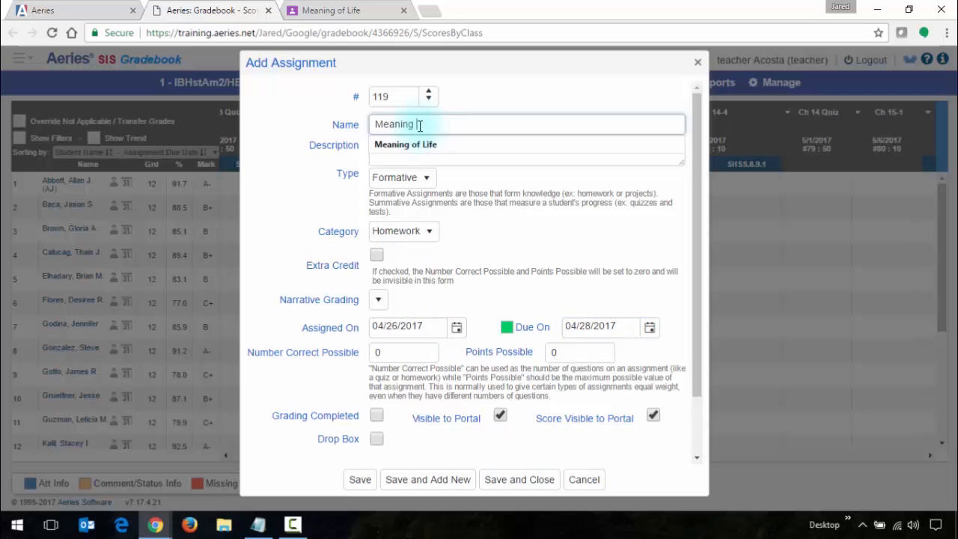
pyautogui.write('of Life')
pyautogui.click(403, 353)
pyautogui.write('100')
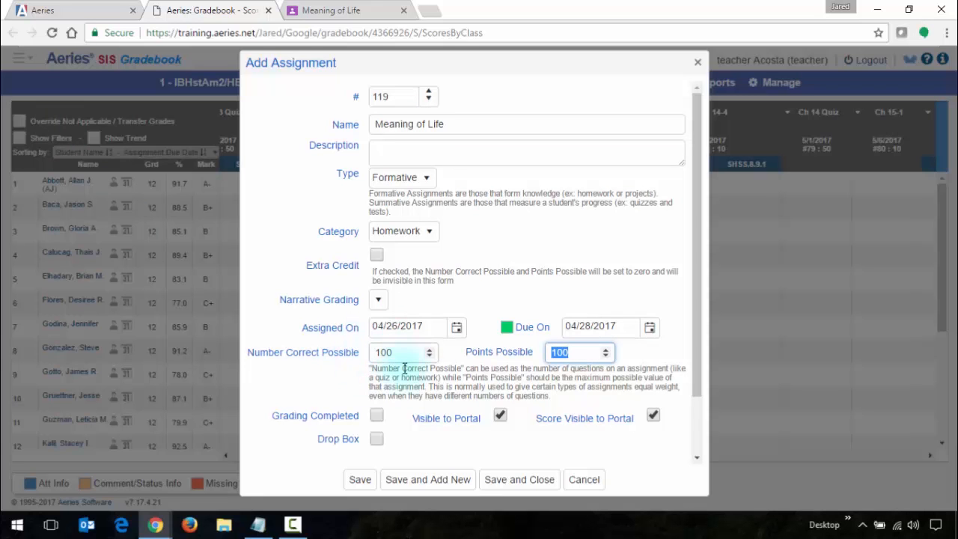
pyautogui.click(518, 479)
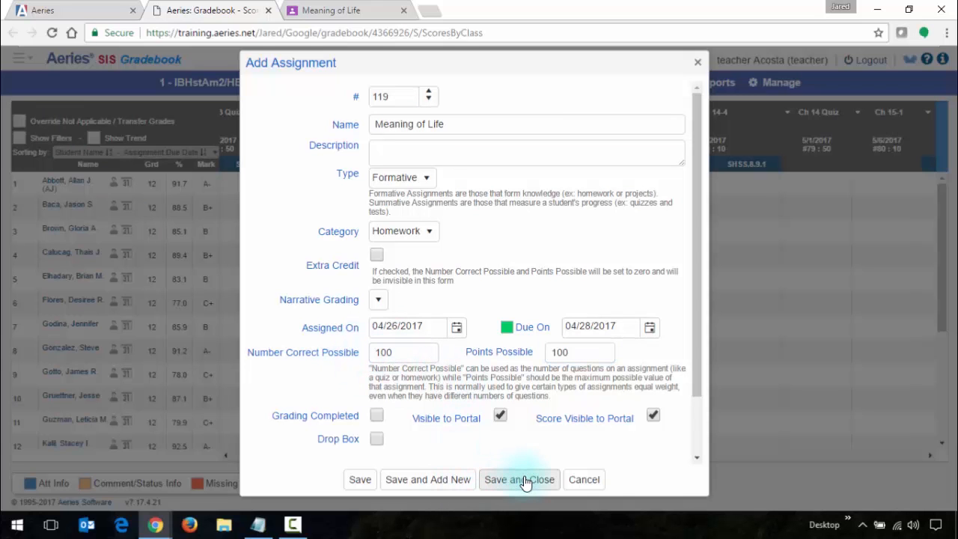
pyautogui.click(519, 479)
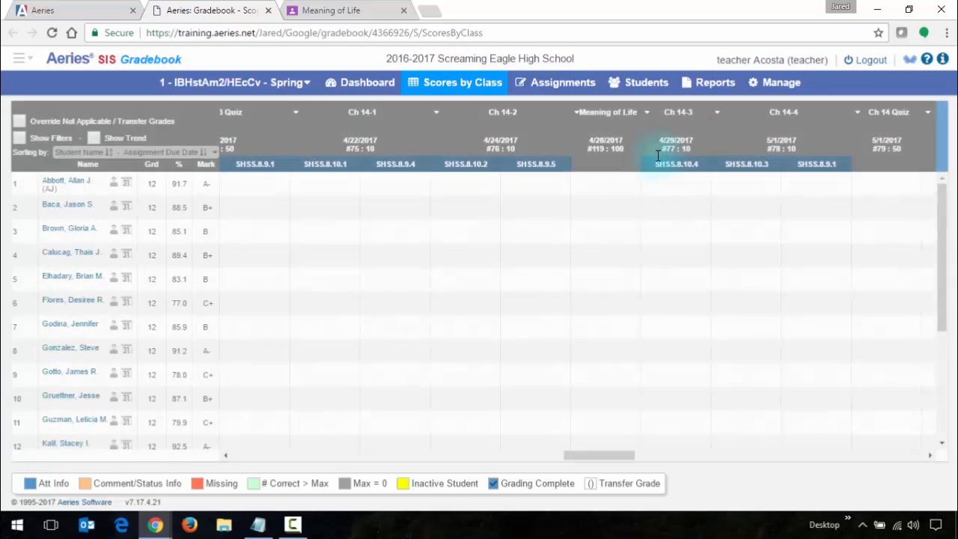
# Step: Start a Google import for Meaning of Life scores, choosing the IBHstAm2HEcCv class and its Meaning of Life assignment
pyautogui.click(606, 111)
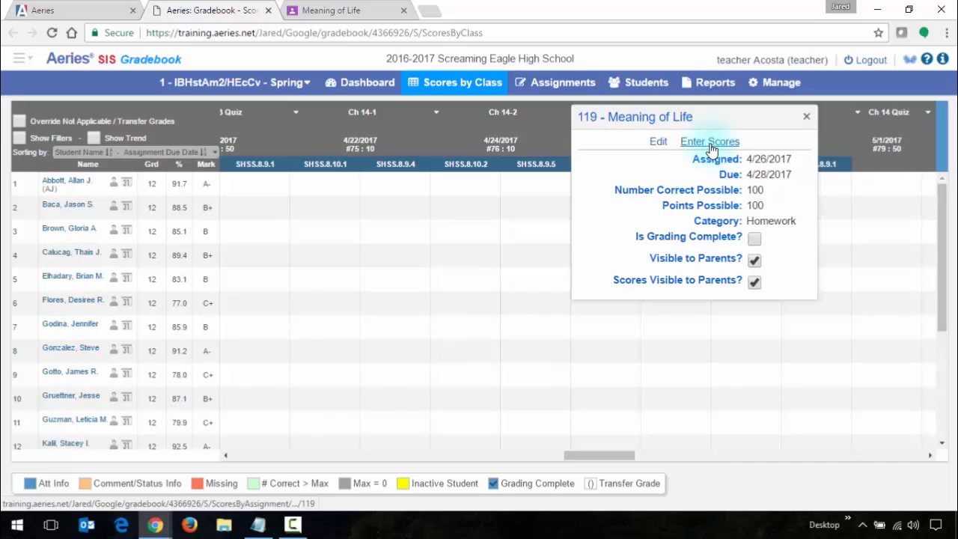
pyautogui.click(709, 141)
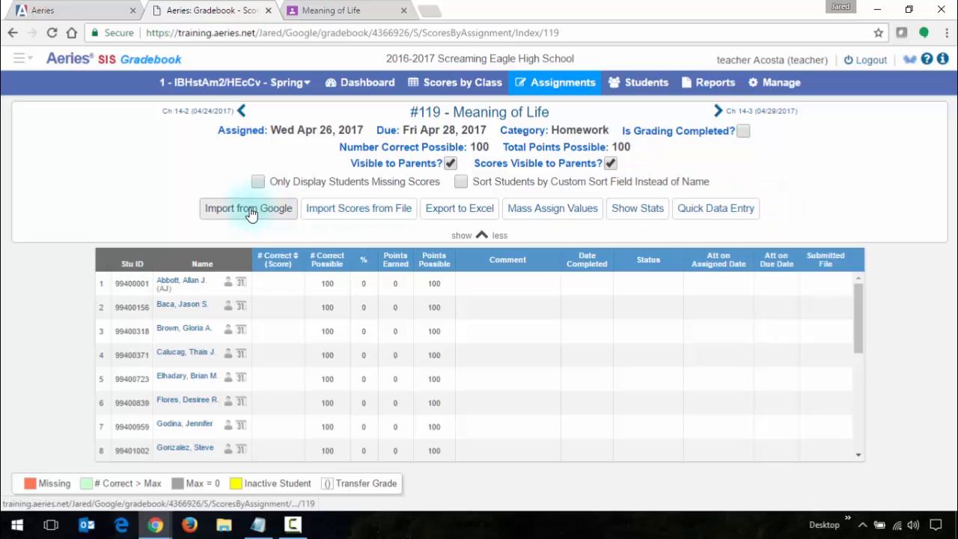
pyautogui.click(249, 208)
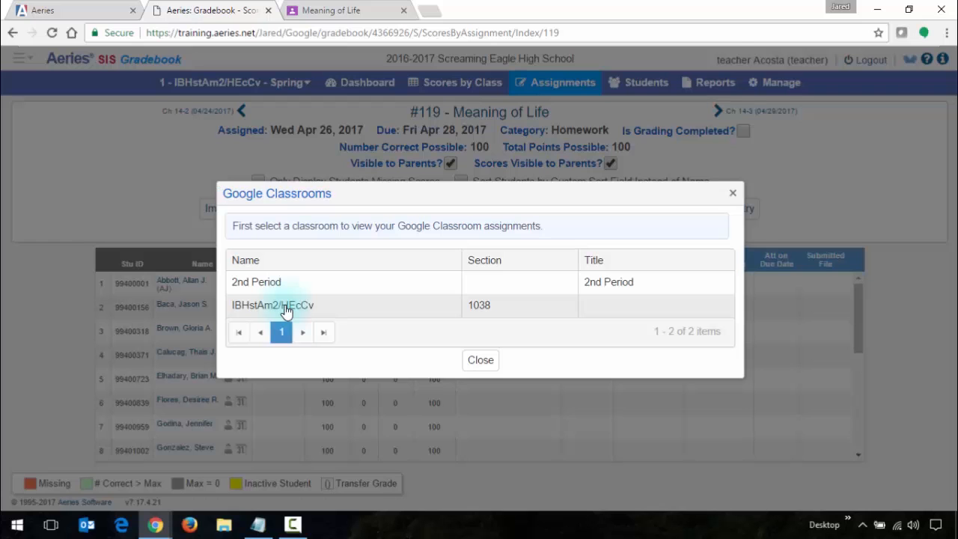
pyautogui.click(273, 305)
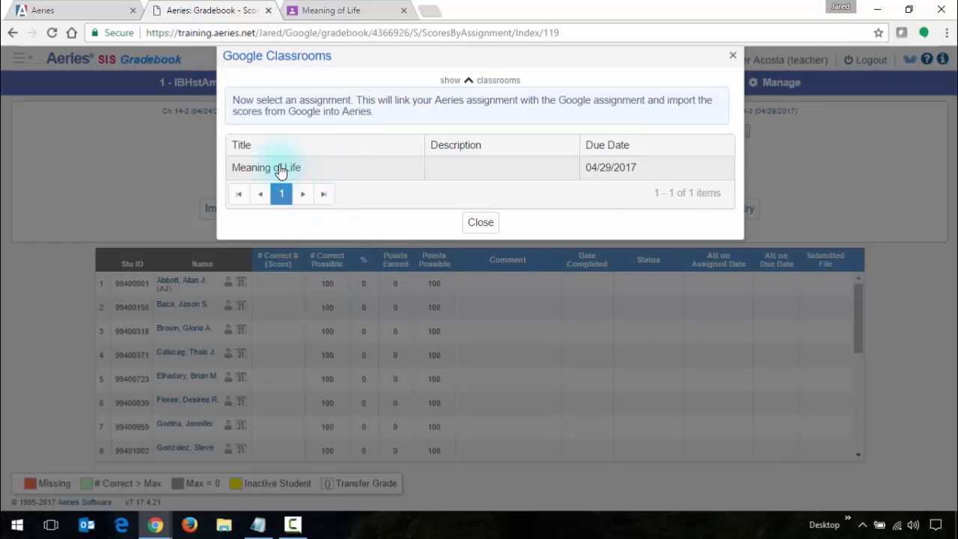
pyautogui.click(267, 167)
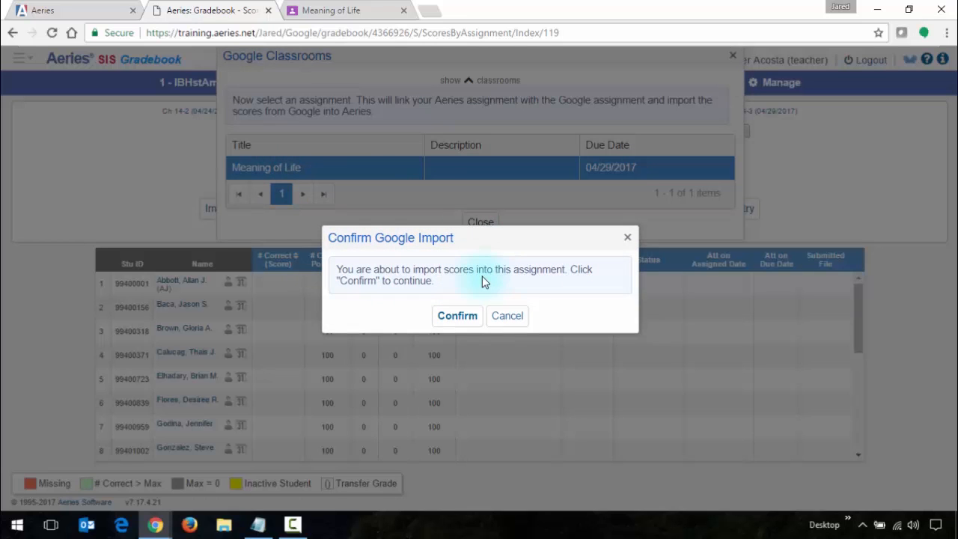
pyautogui.moveTo(374, 295)
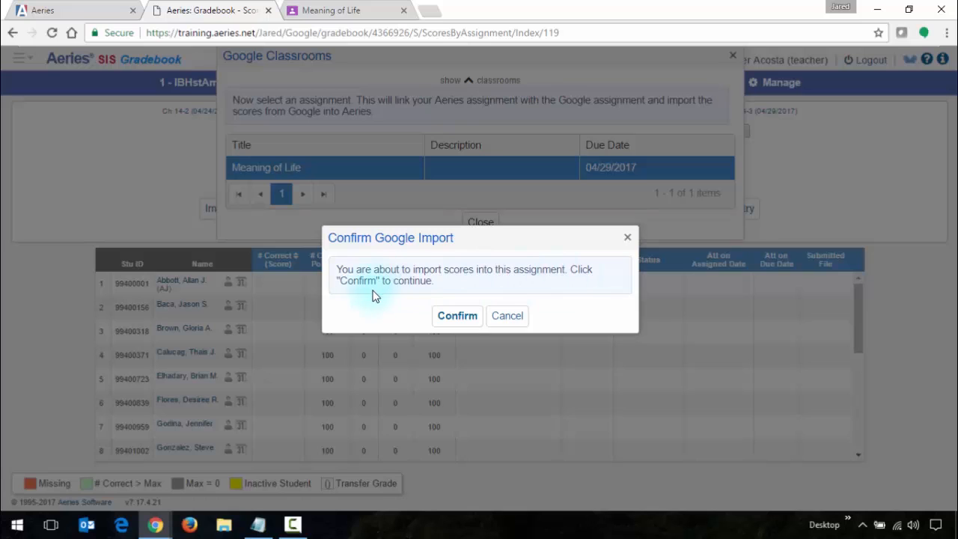
pyautogui.moveTo(440, 290)
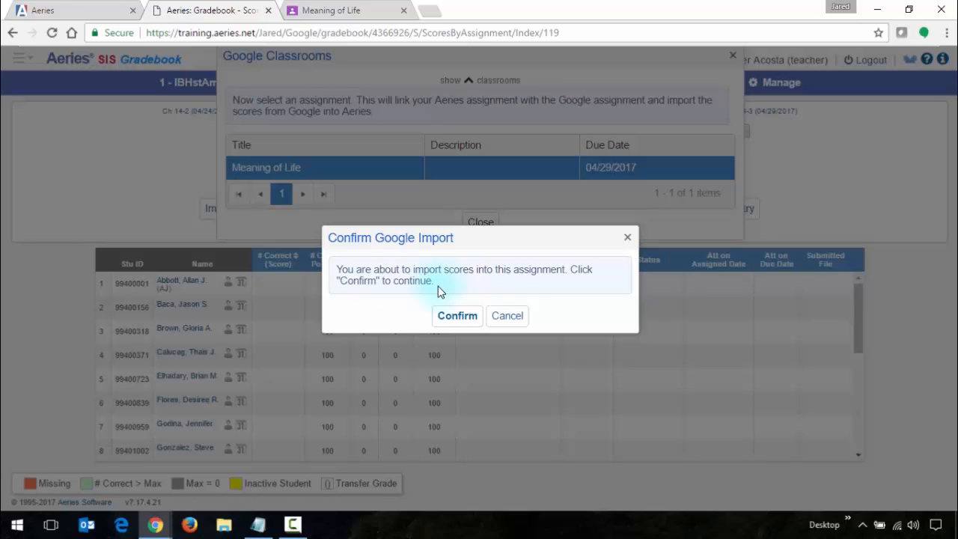
pyautogui.moveTo(356, 304)
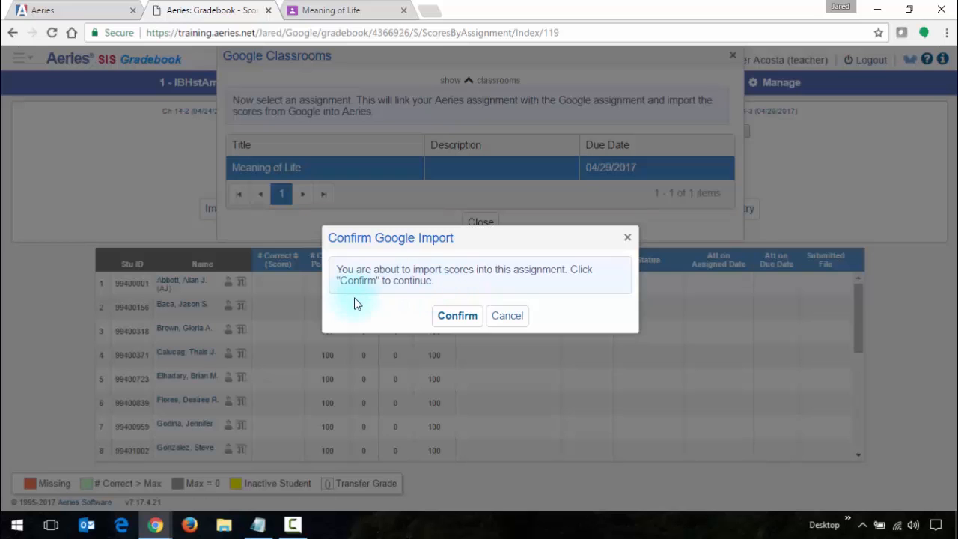
# Step: Confirm the Google import, bringing 7 scores into Meaning of Life, and acknowledge the results
pyautogui.click(457, 314)
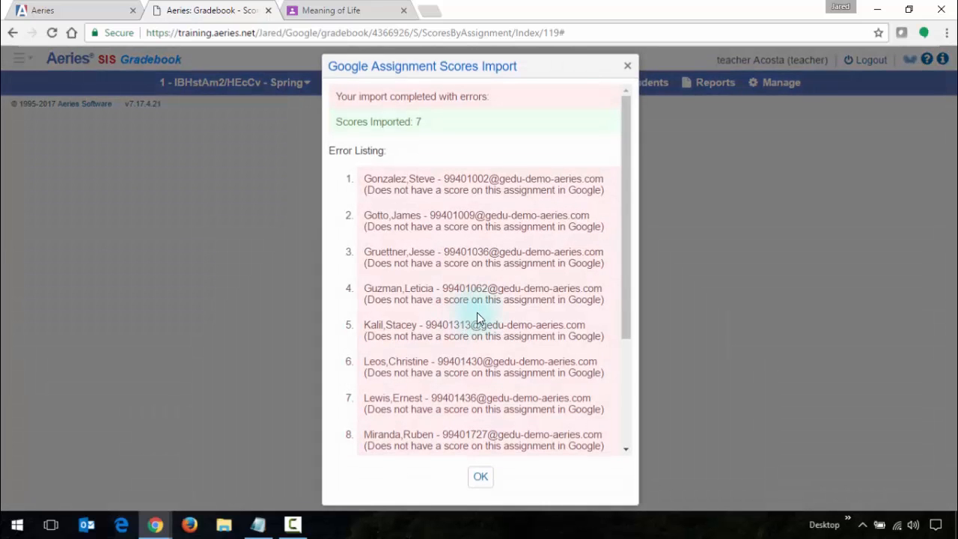
pyautogui.moveTo(500, 216)
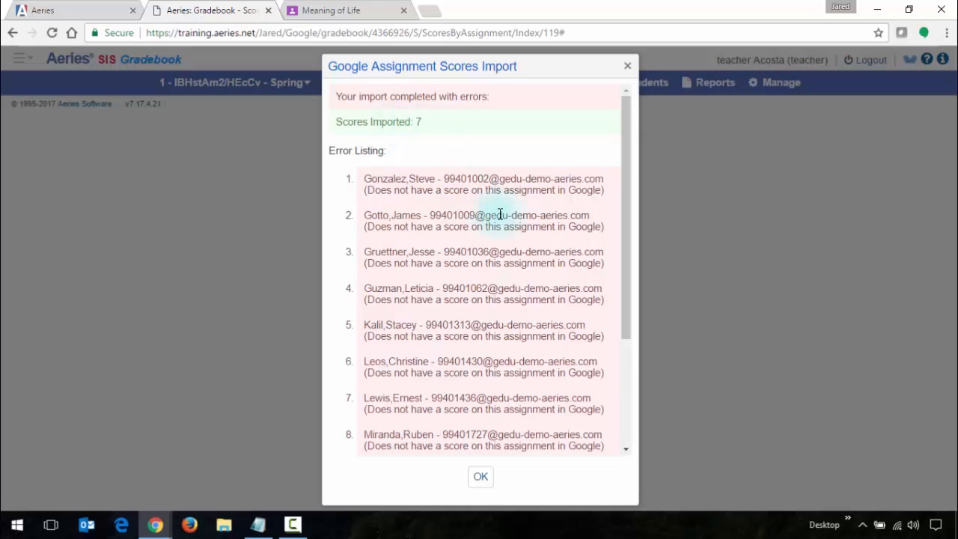
pyautogui.moveTo(376, 224)
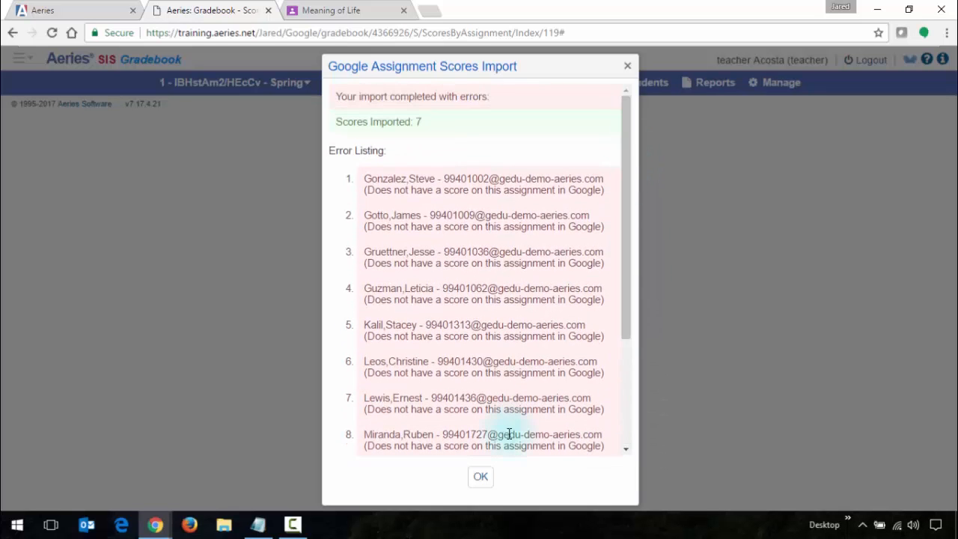
pyautogui.click(479, 476)
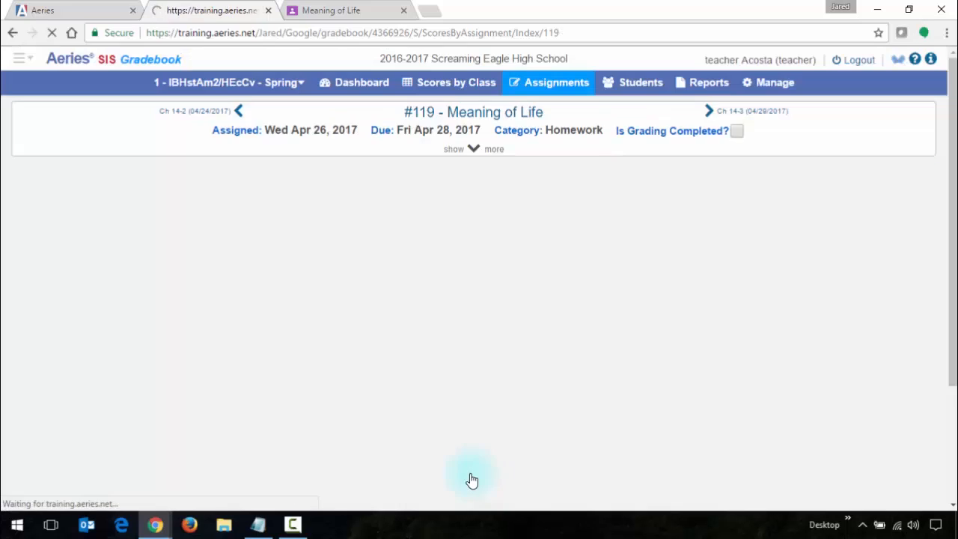